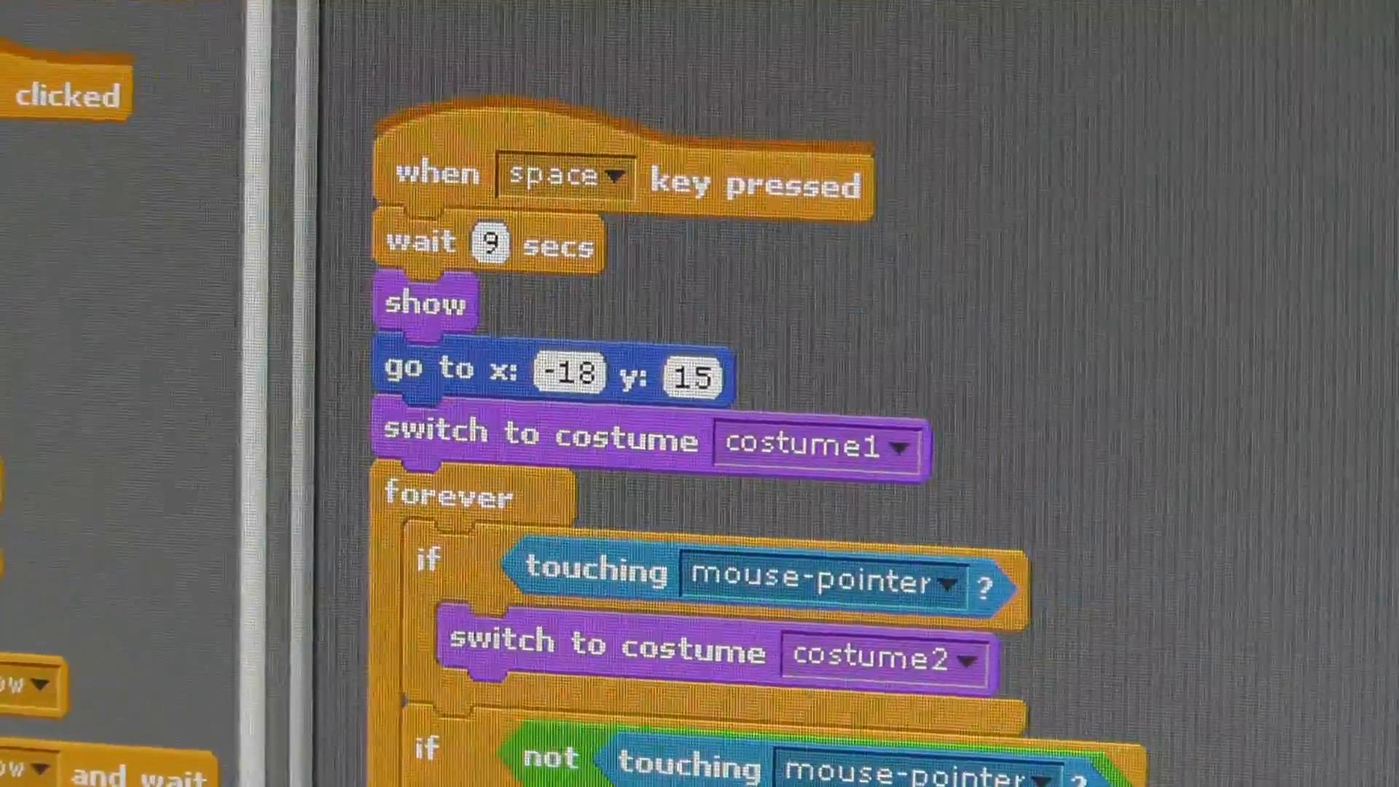
- Scroll down through the sprite's hover-effect scripts
scroll(down, 3)
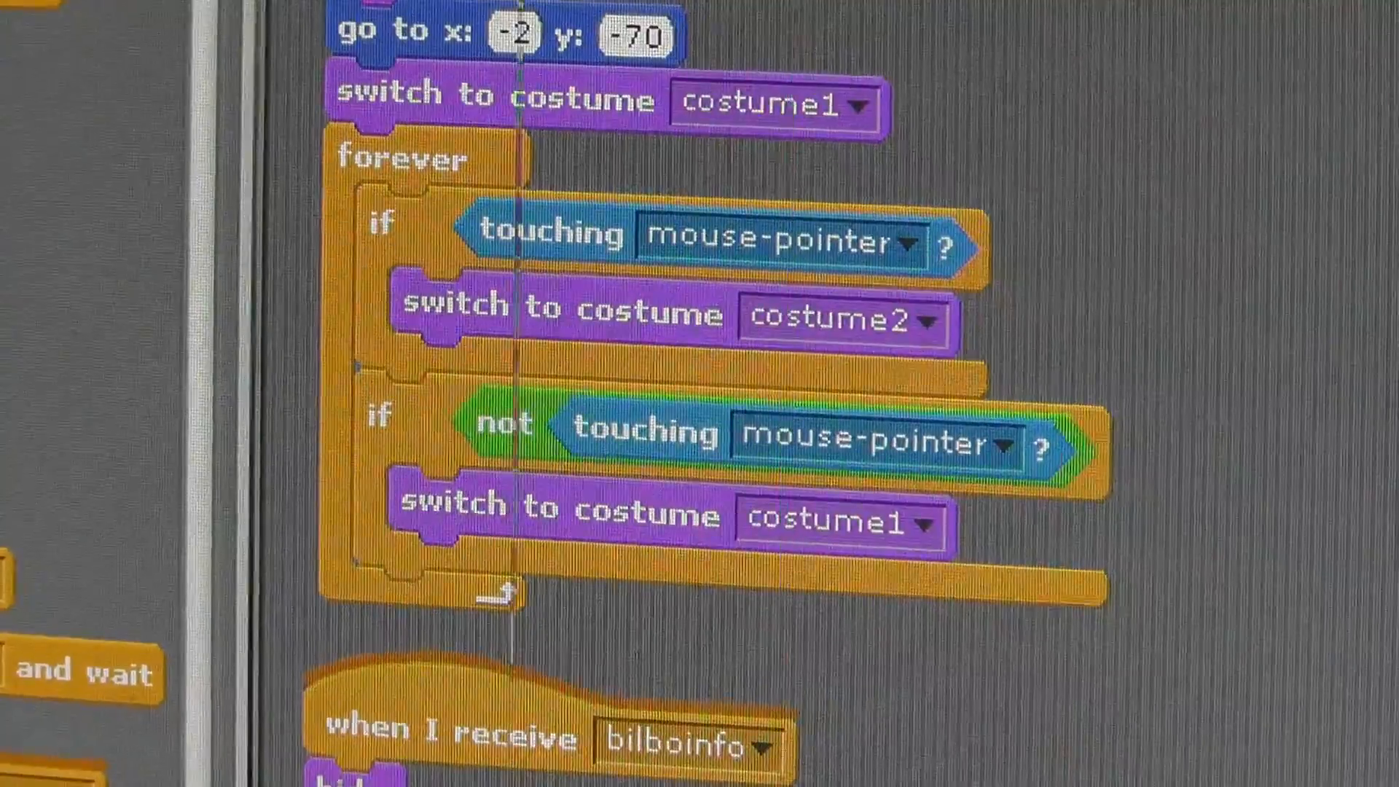
scroll(down, 3)
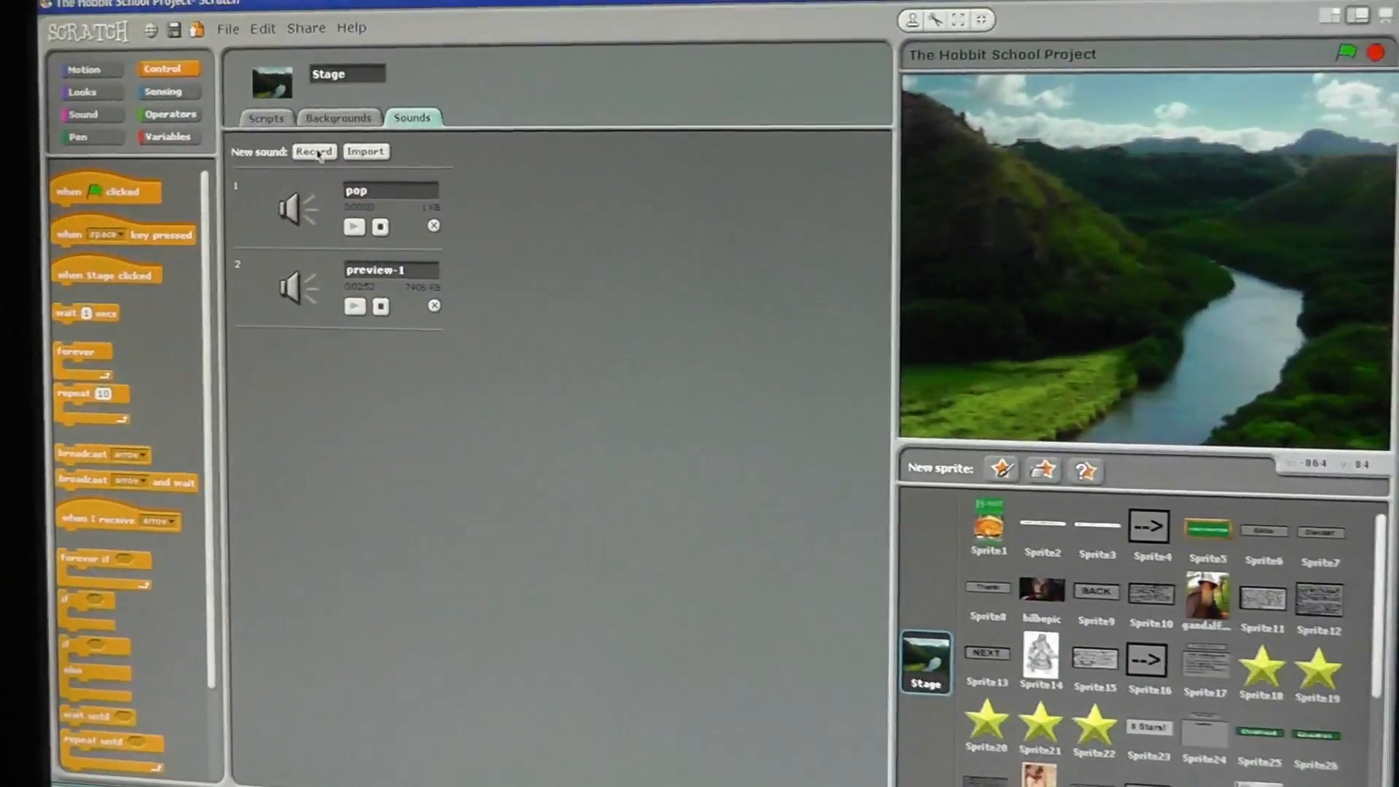
- View the Stage's mountains, credits and end backgrounds, then its background-switching scripts
click(337, 117)
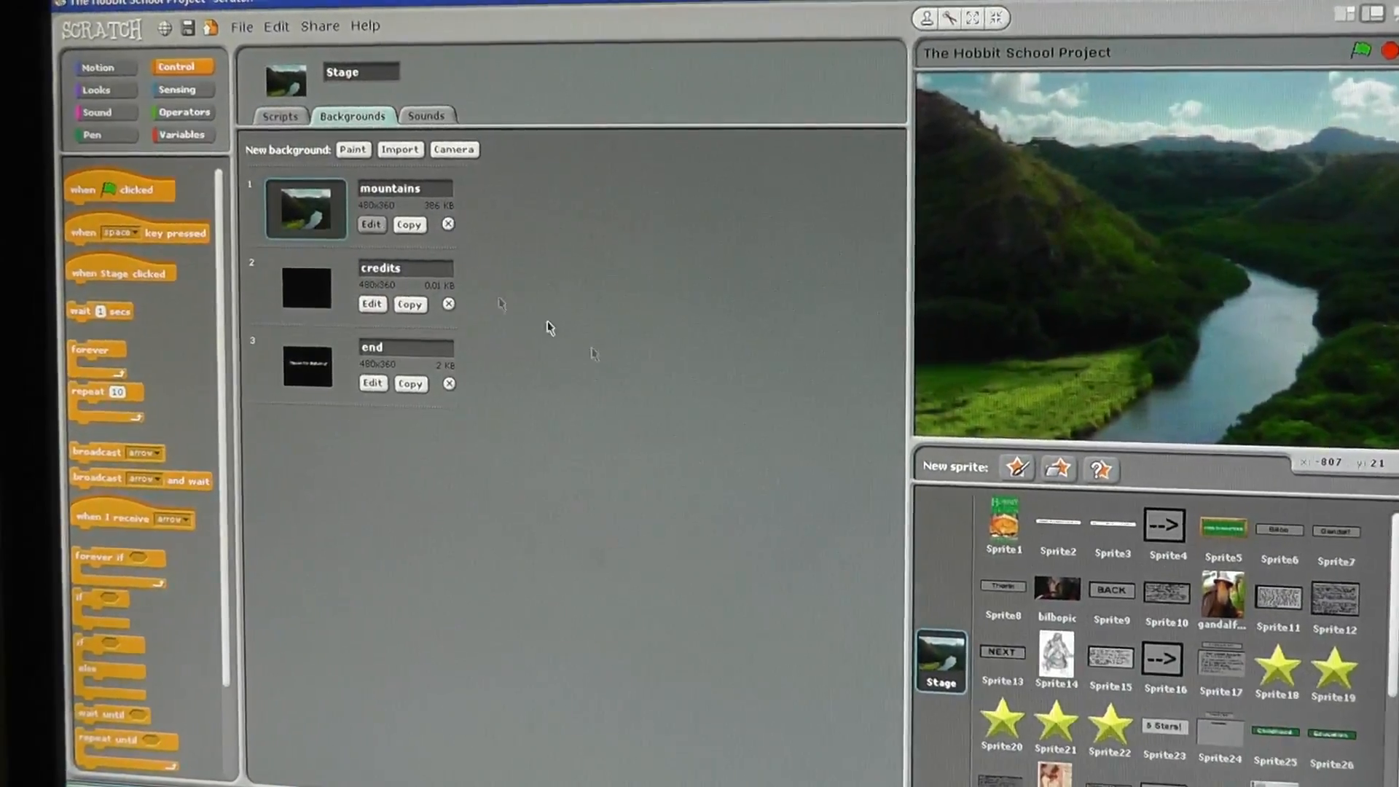
click(371, 224)
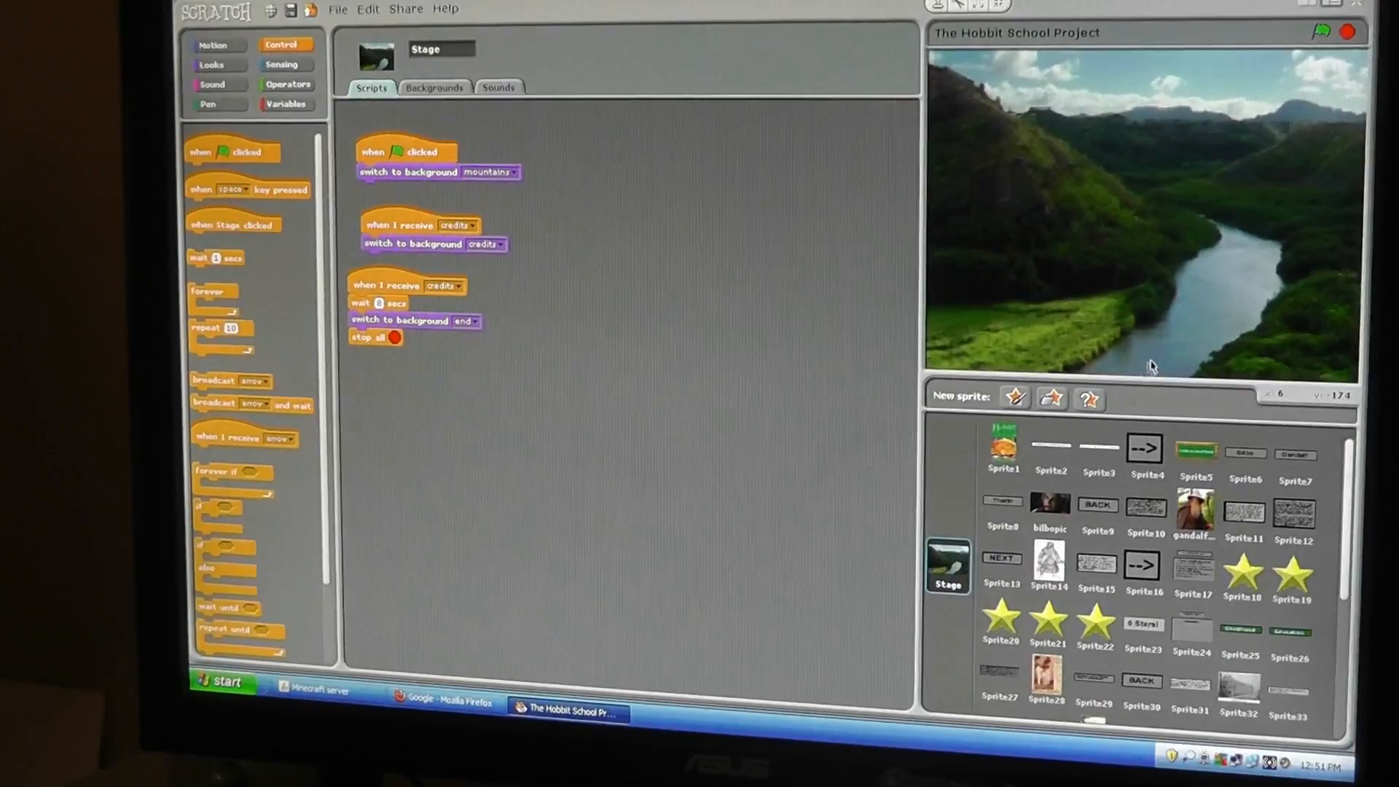
- Select Sprite4 in the sprite list to show its arrow scripts
click(1145, 449)
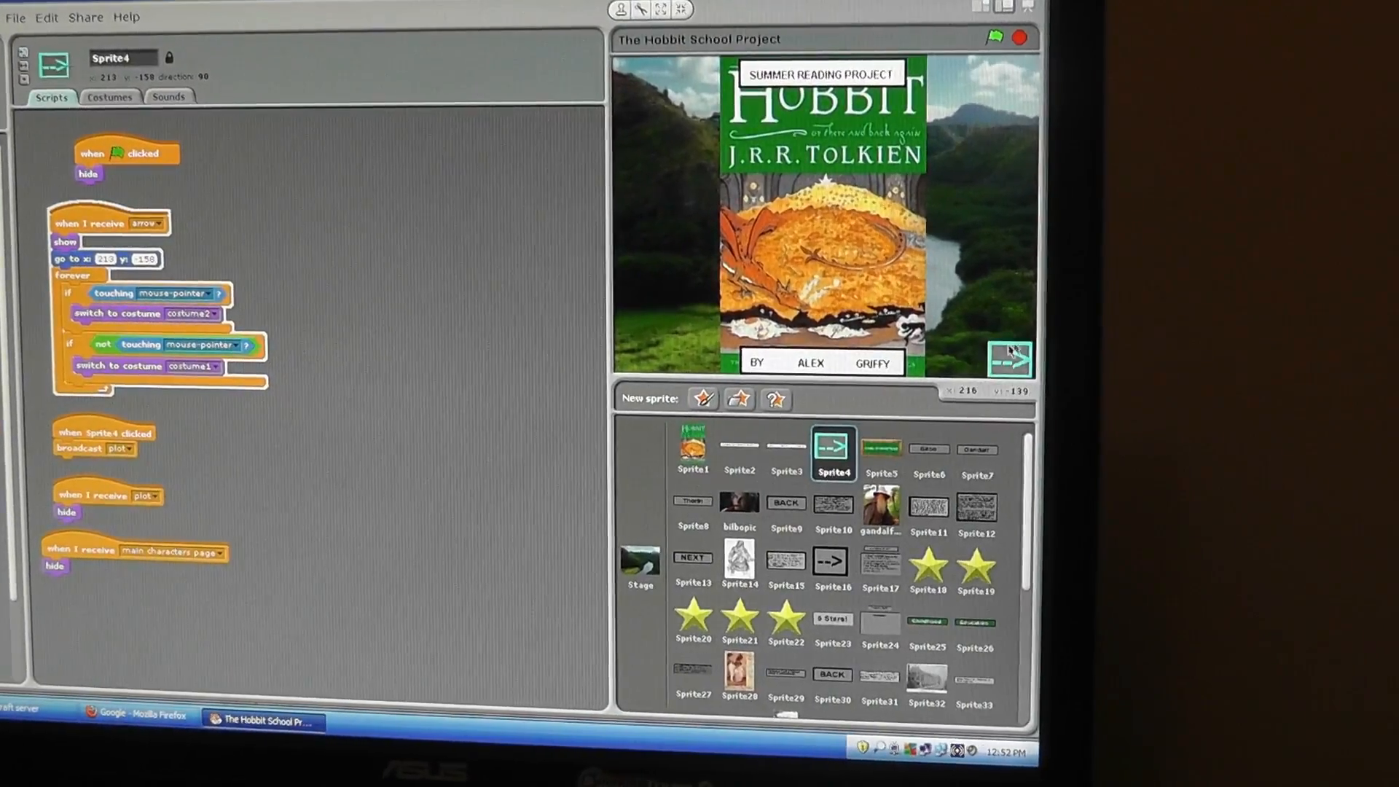
- Check Sprite4's two arrow costumes, returning to its scripts each time
click(110, 96)
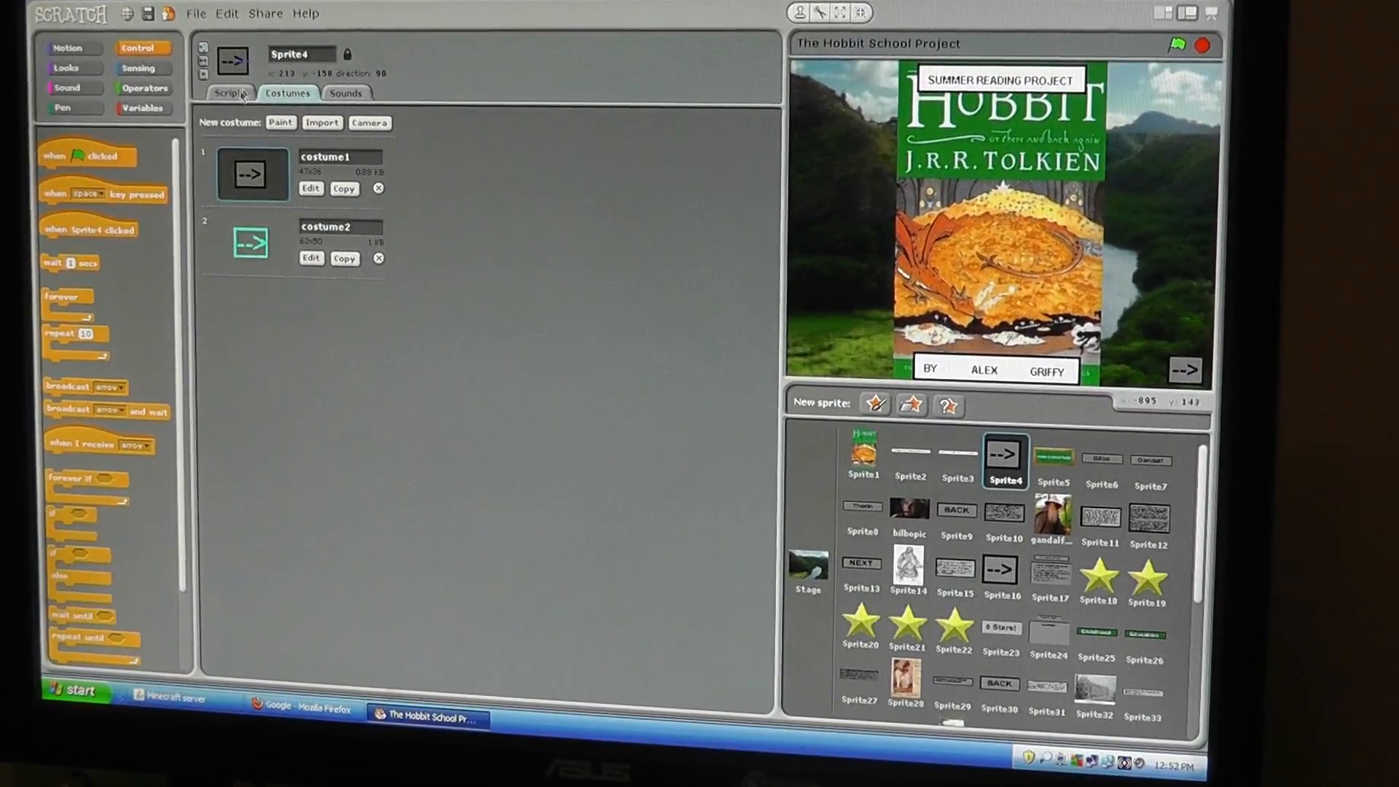
click(231, 93)
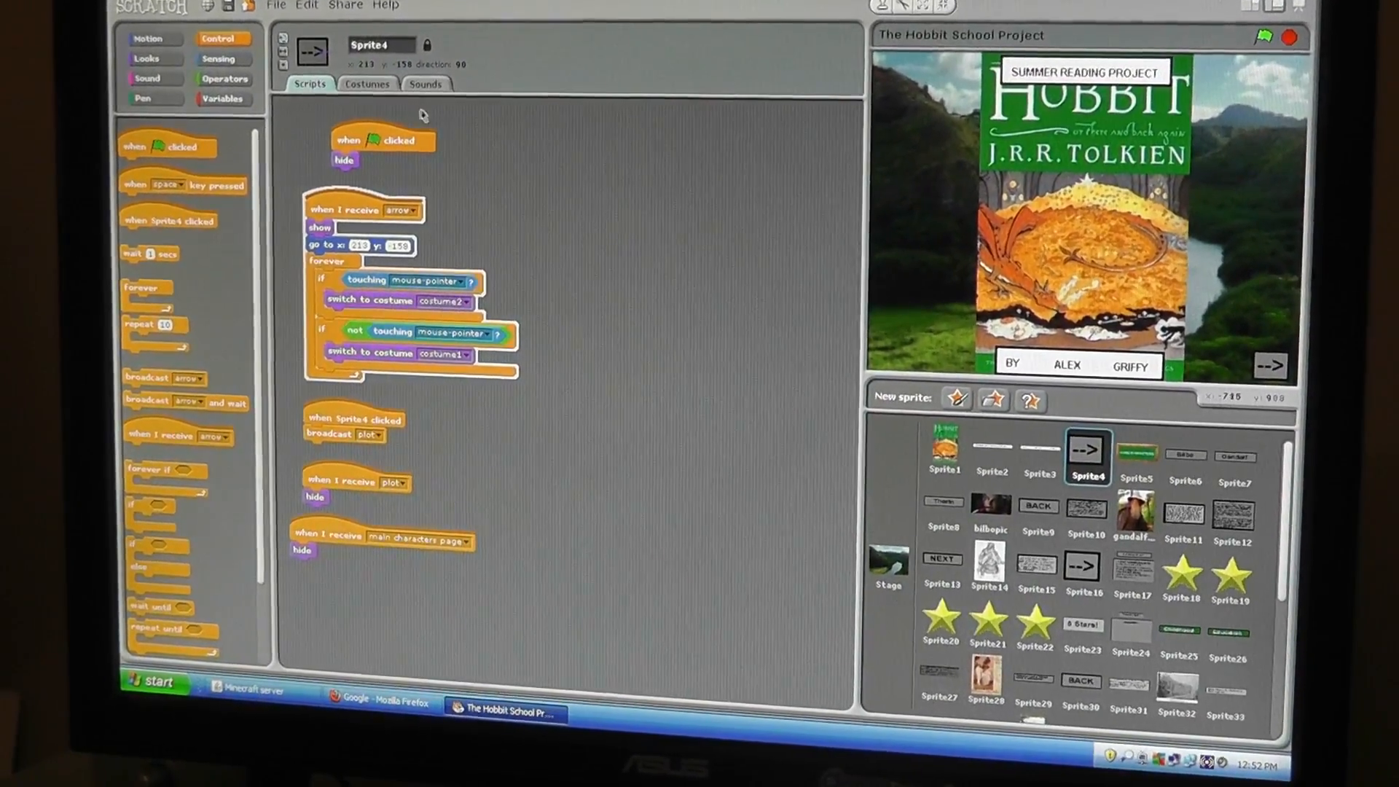
click(365, 83)
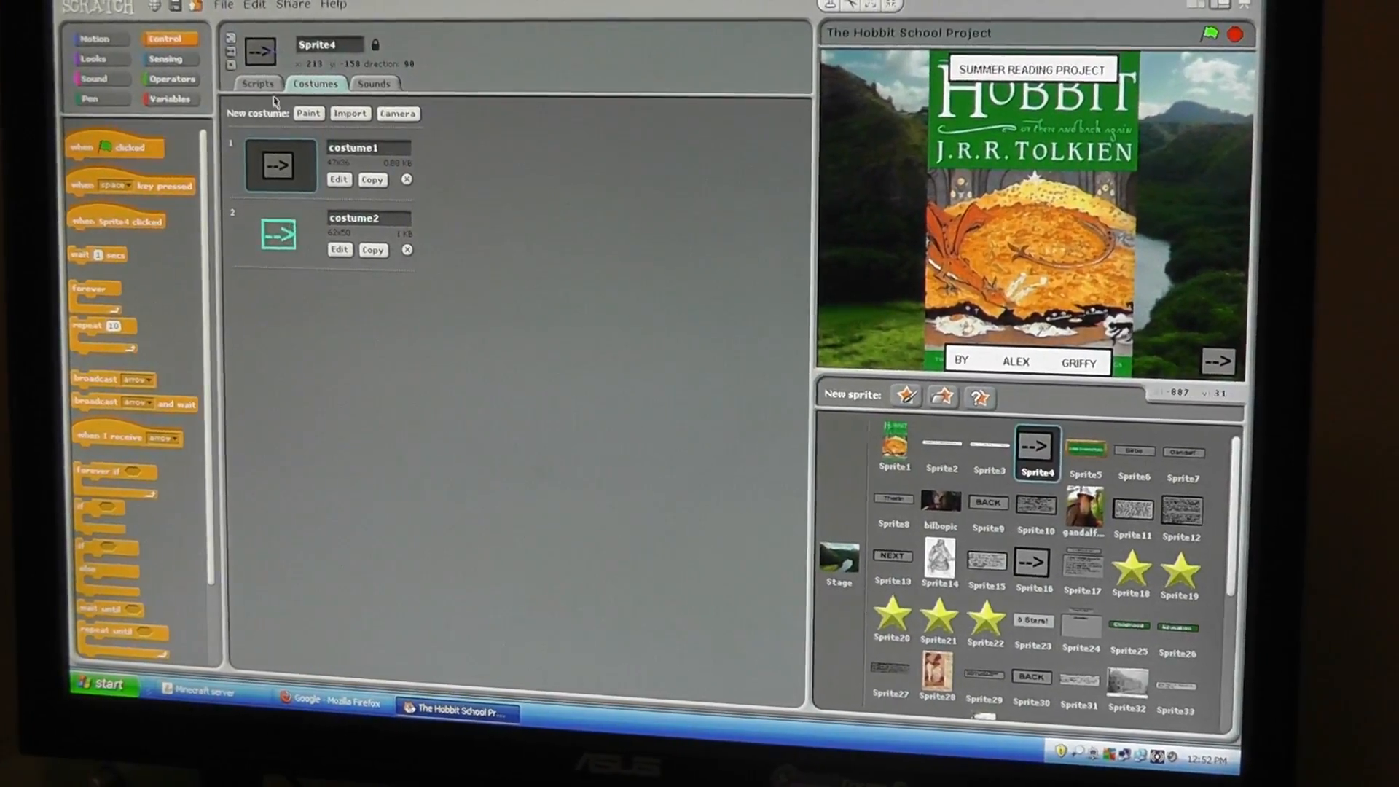
click(259, 90)
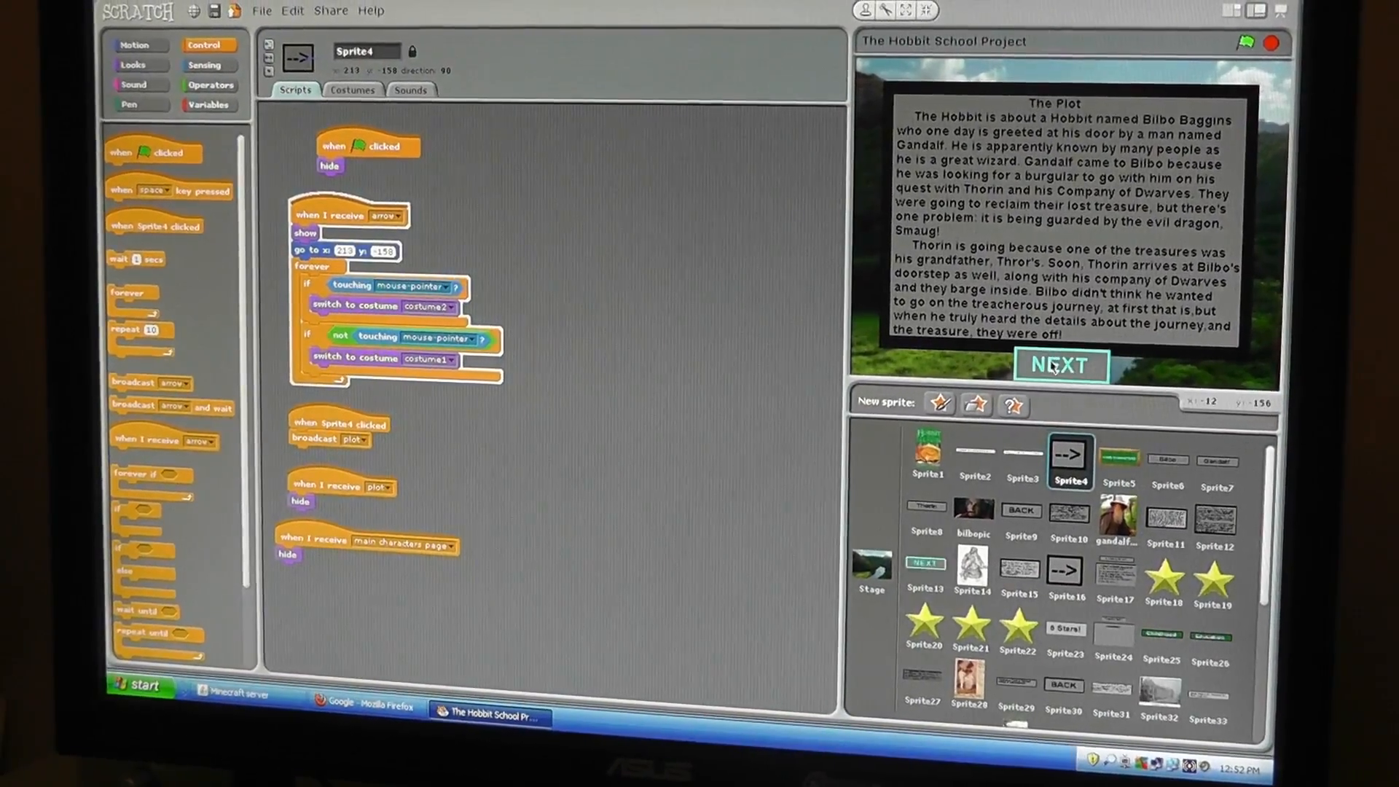
- Advance past The Plot to Main Characters and switch to presentation mode
click(1061, 365)
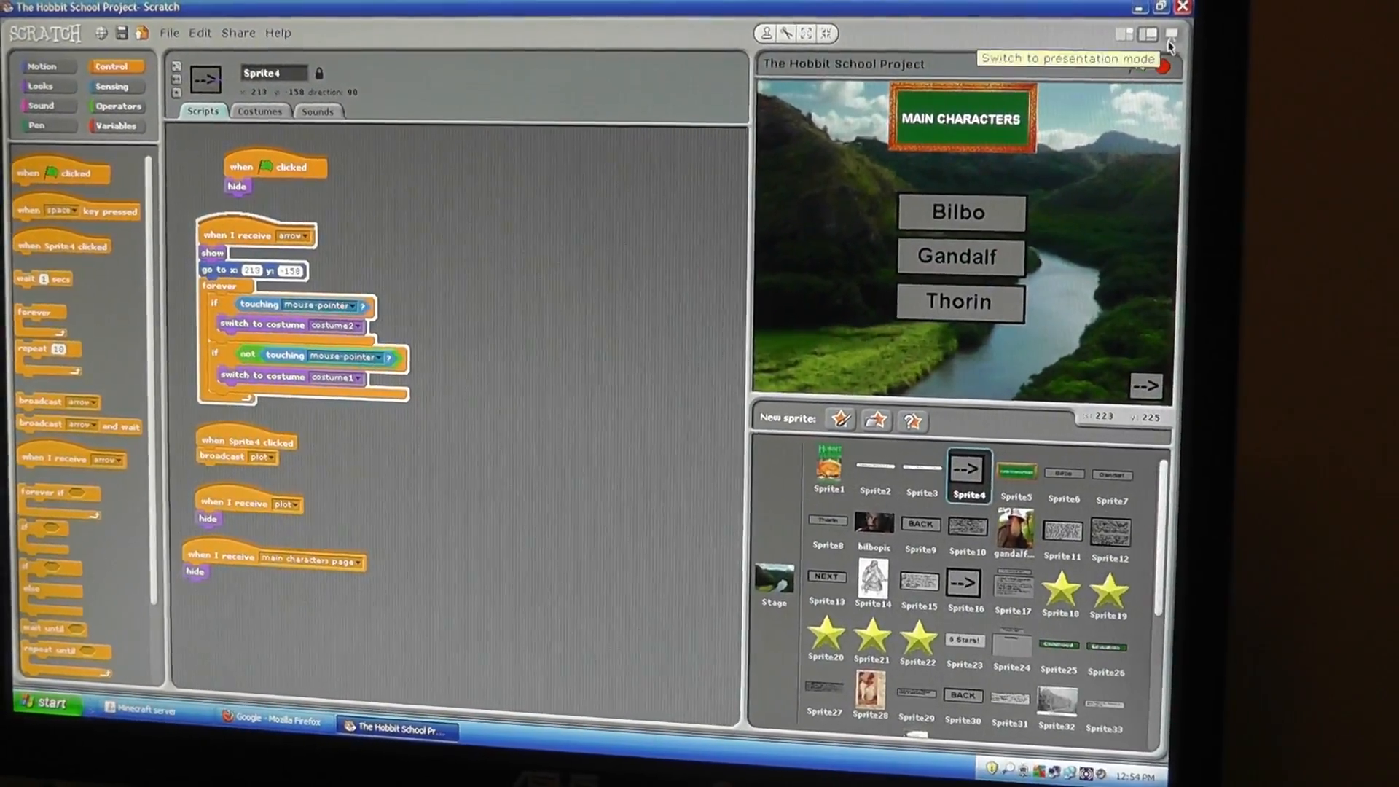
click(1170, 33)
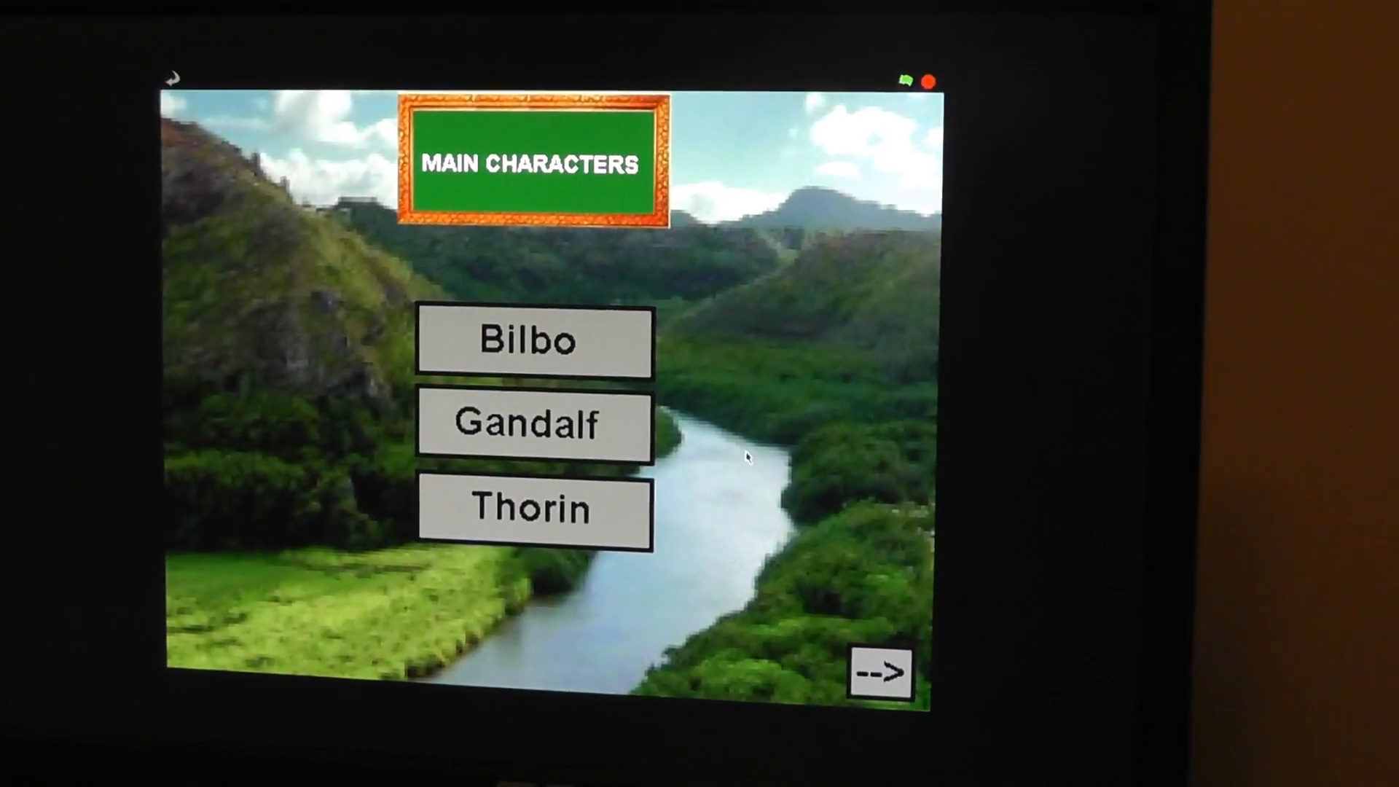
- Visit Bilbo's, Gandalf's and Thorin's character pages, returning to the character list
click(535, 425)
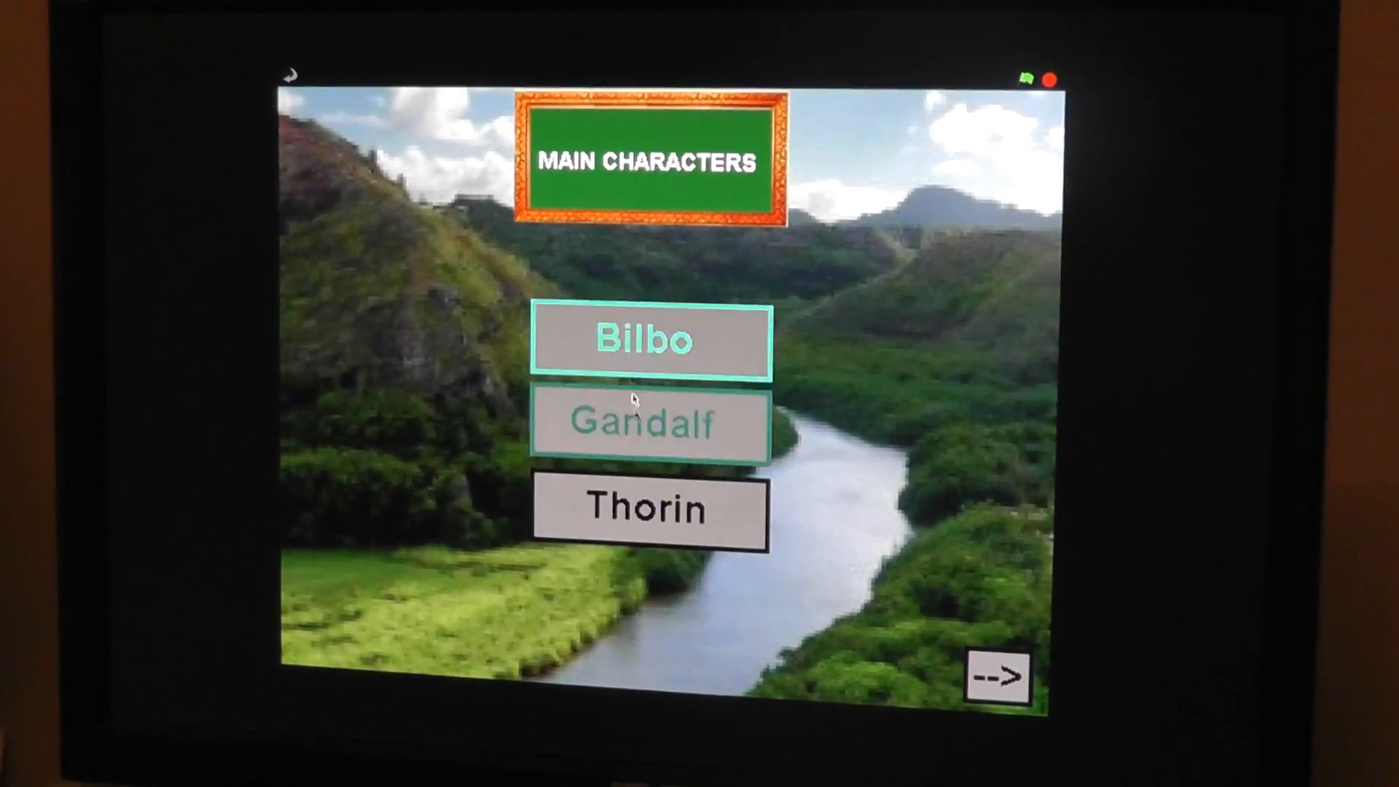
click(648, 342)
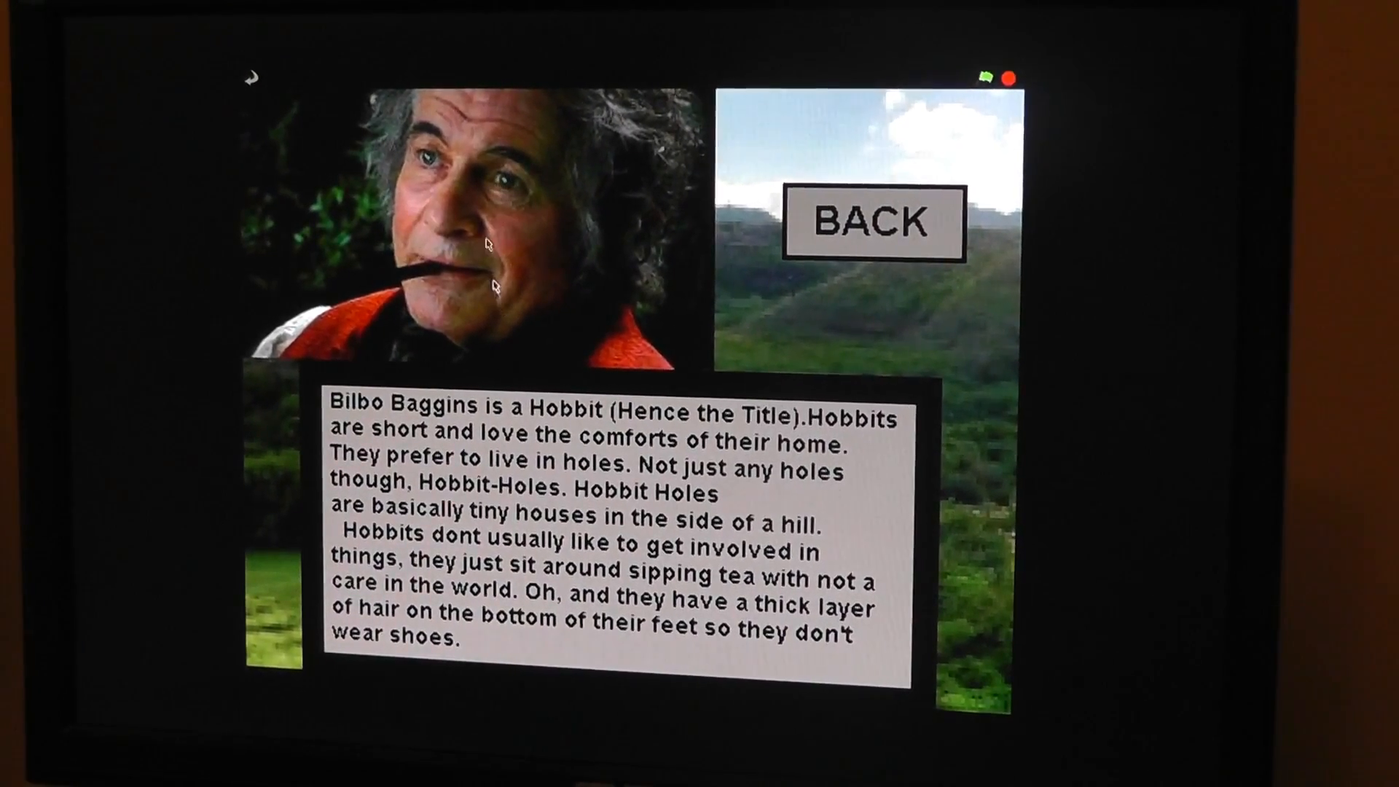
mouse_move(873, 223)
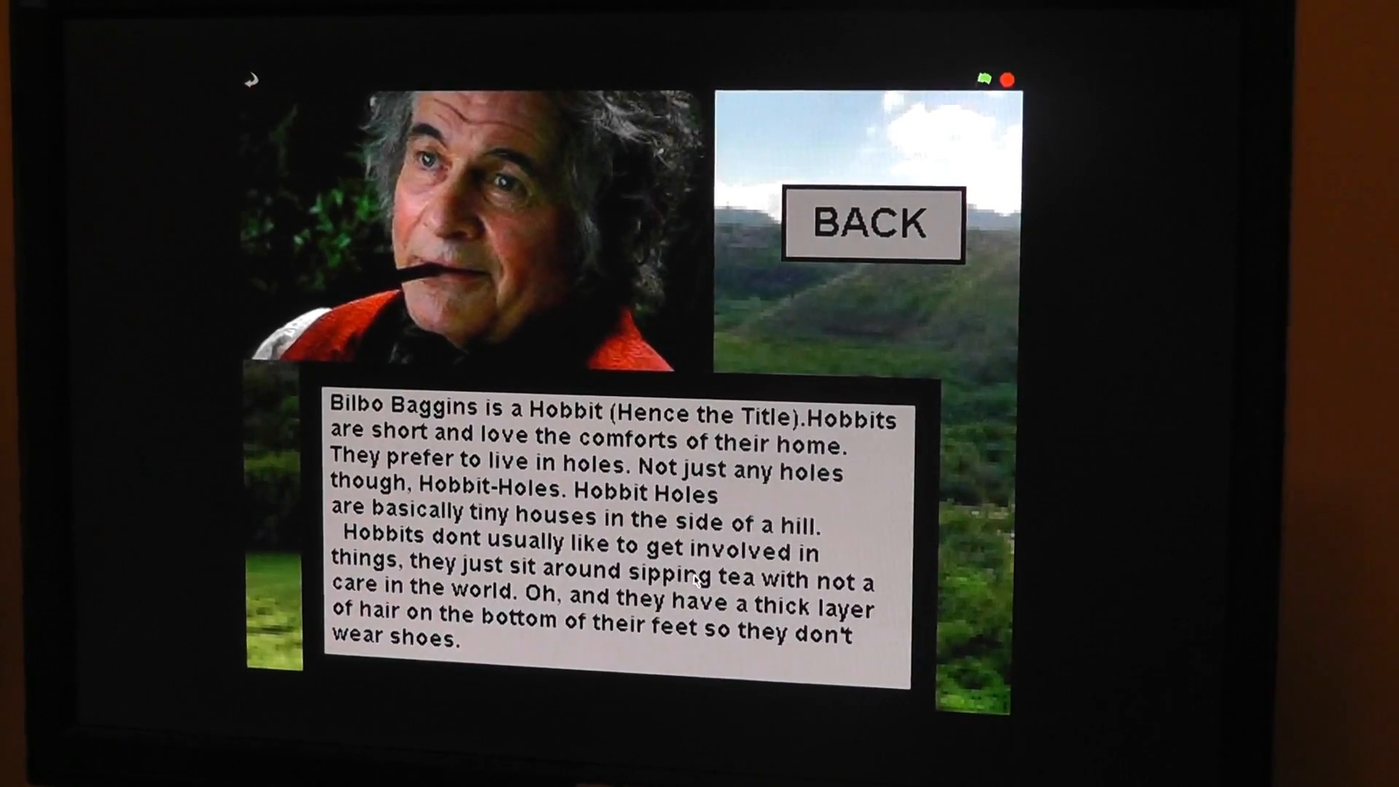
click(872, 224)
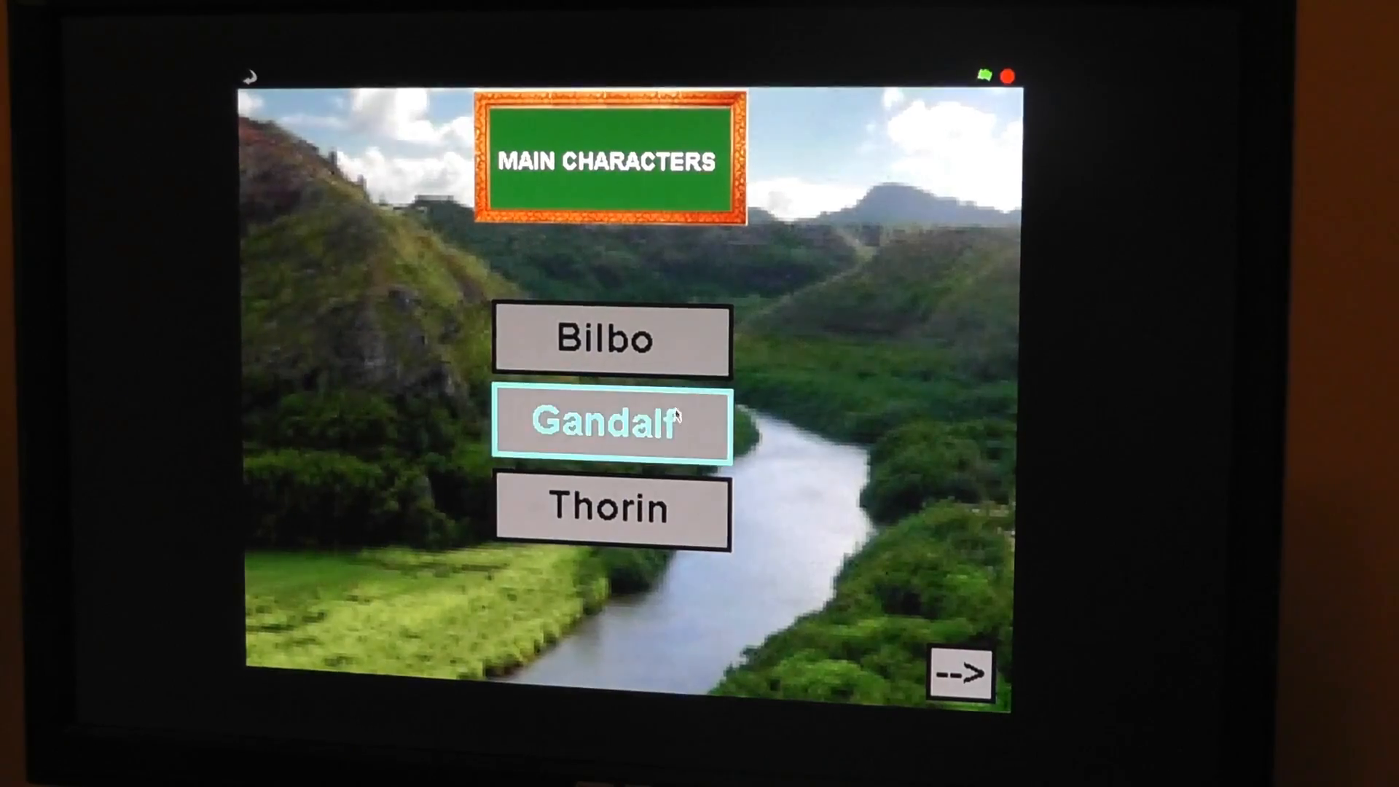
click(610, 423)
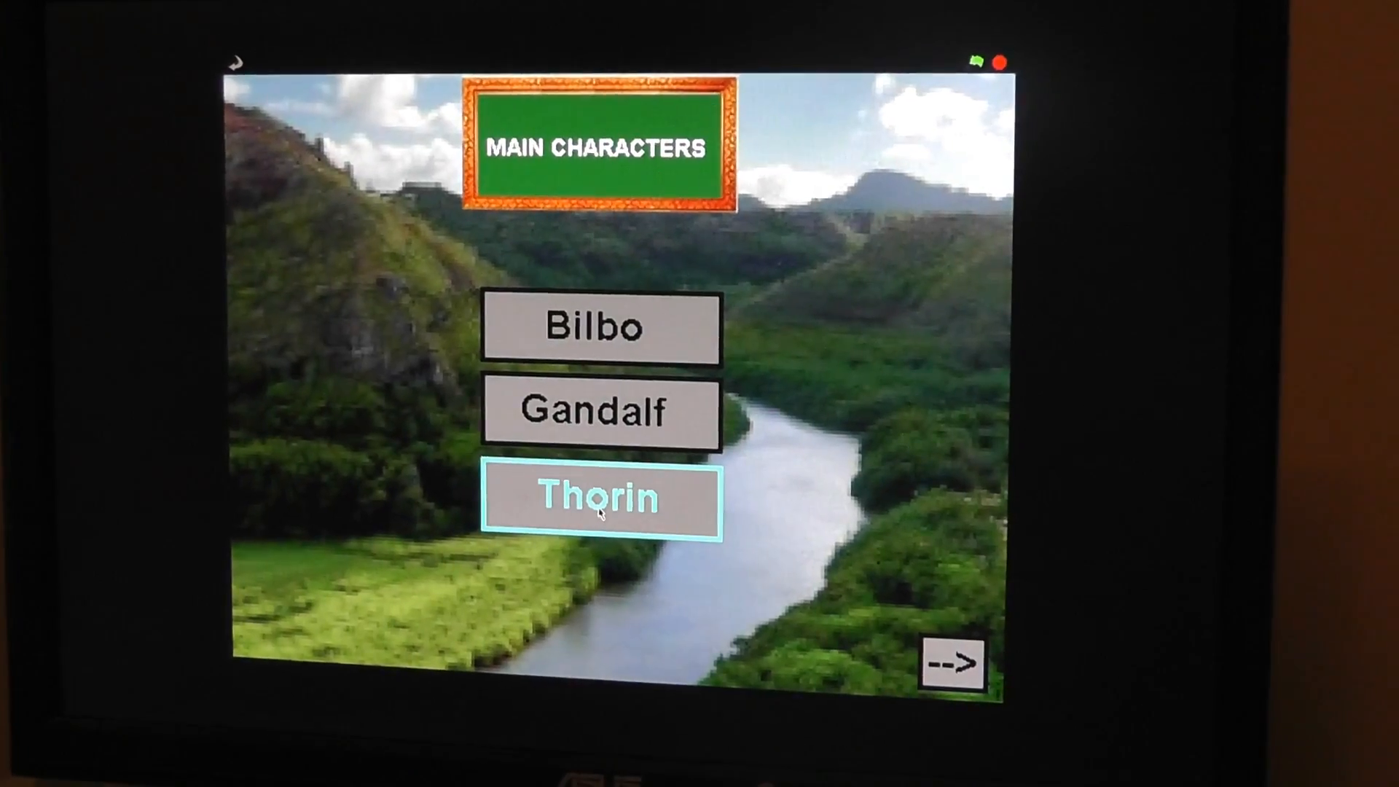
click(602, 498)
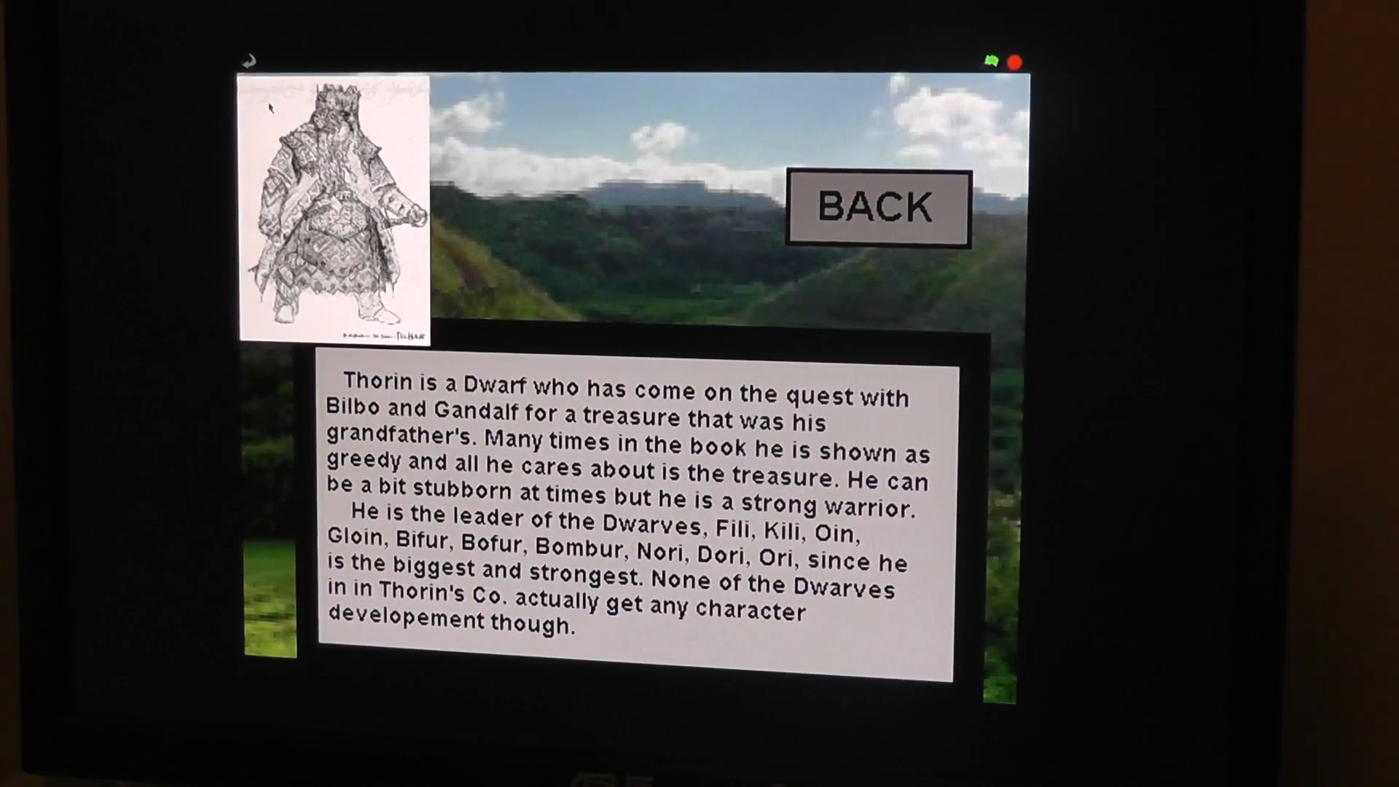
click(876, 207)
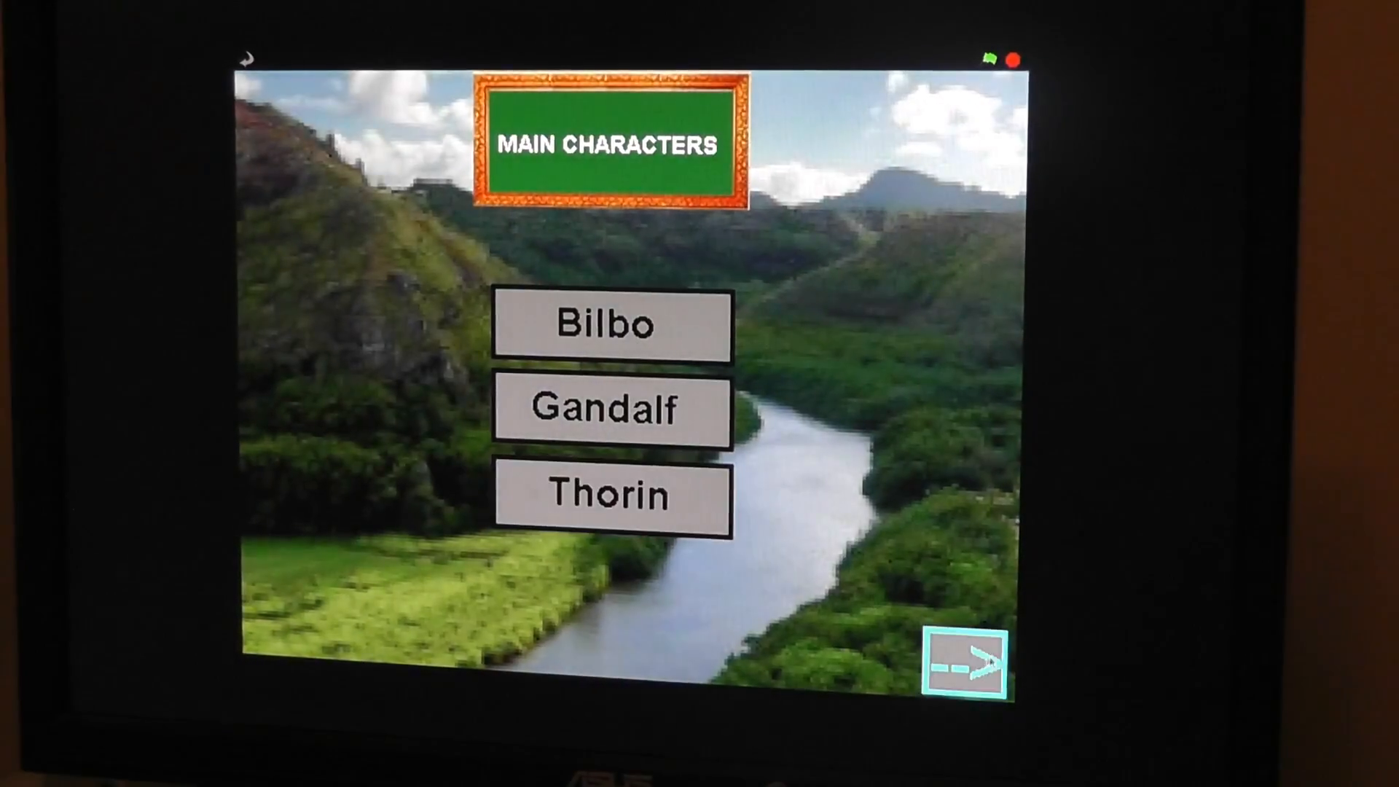
- Show the two-sentence review, reveal the rating, then open Tolkien's Childhood page
click(968, 664)
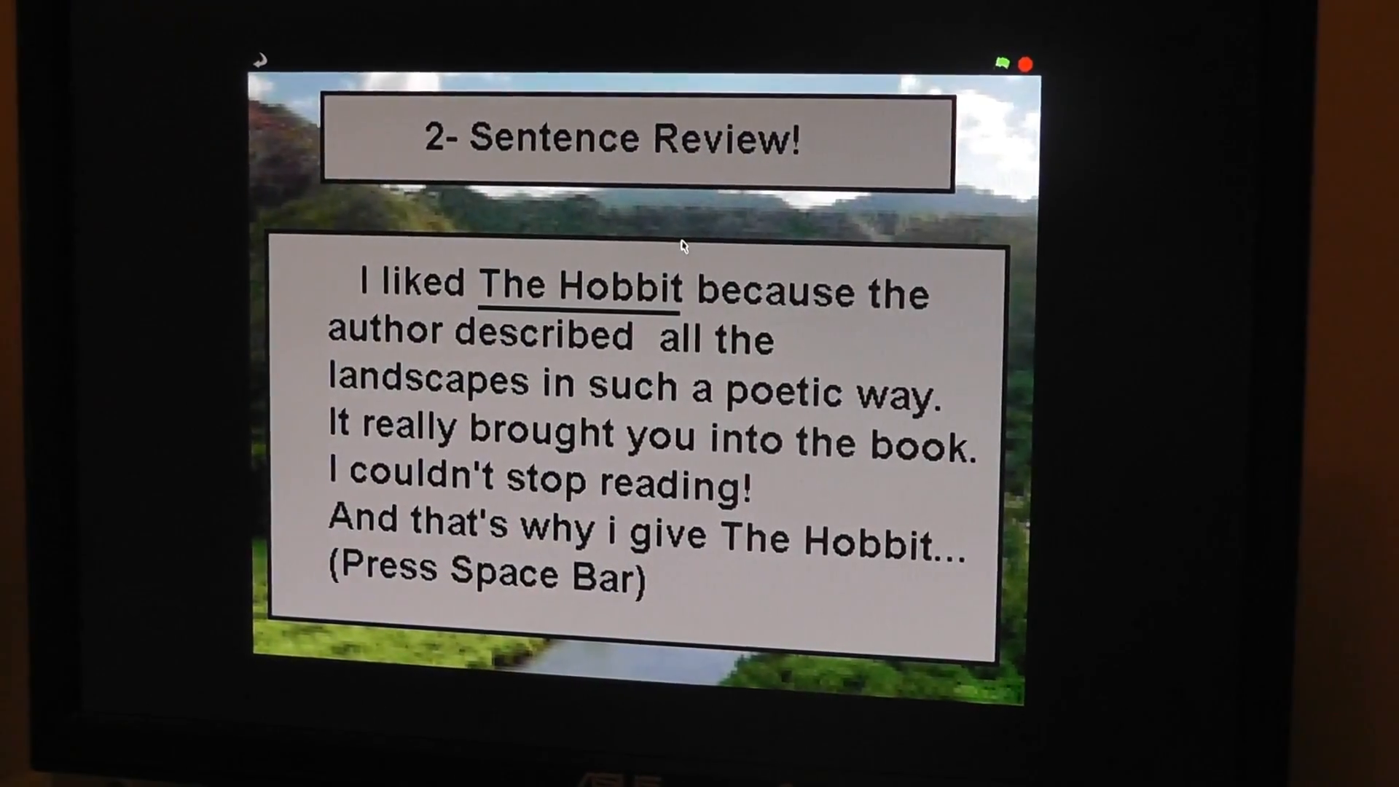
key(space)
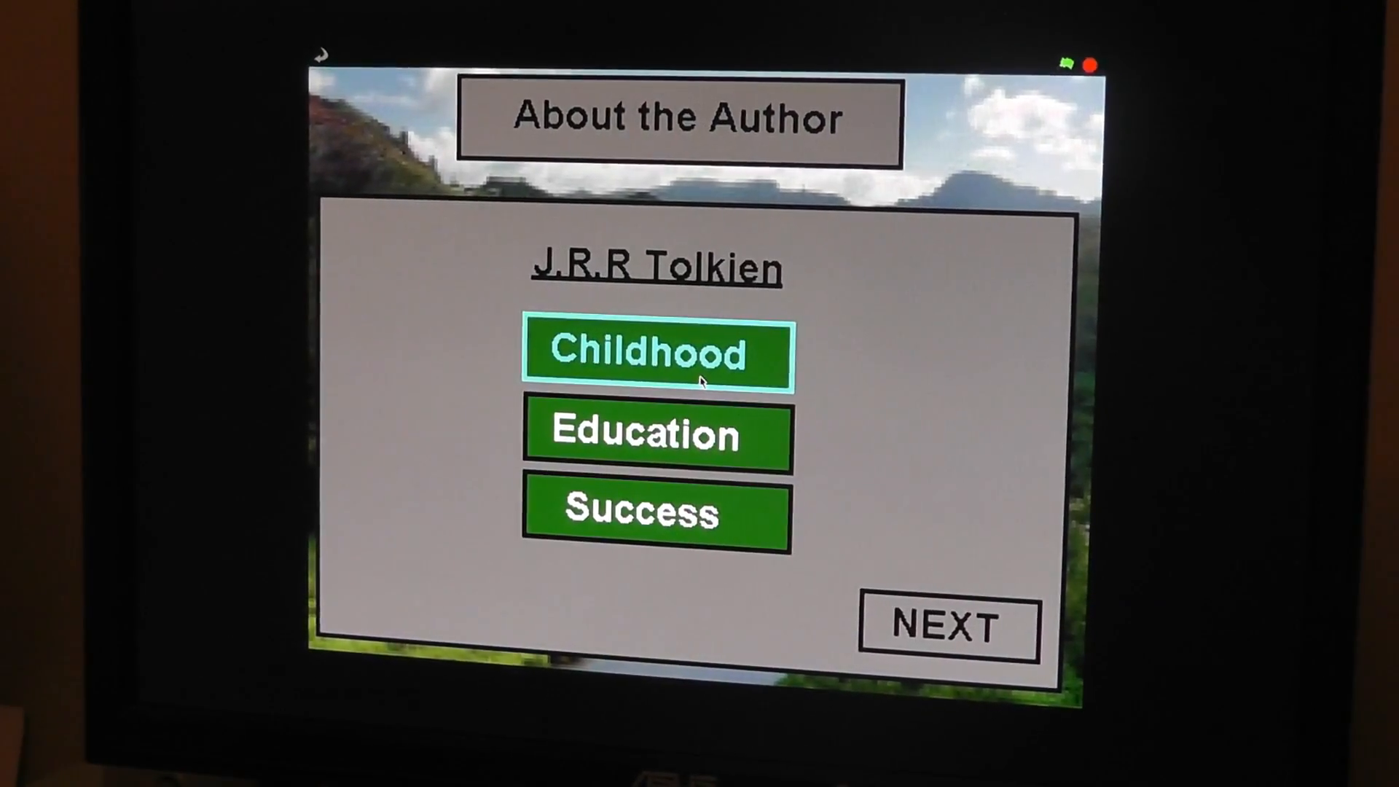
click(656, 354)
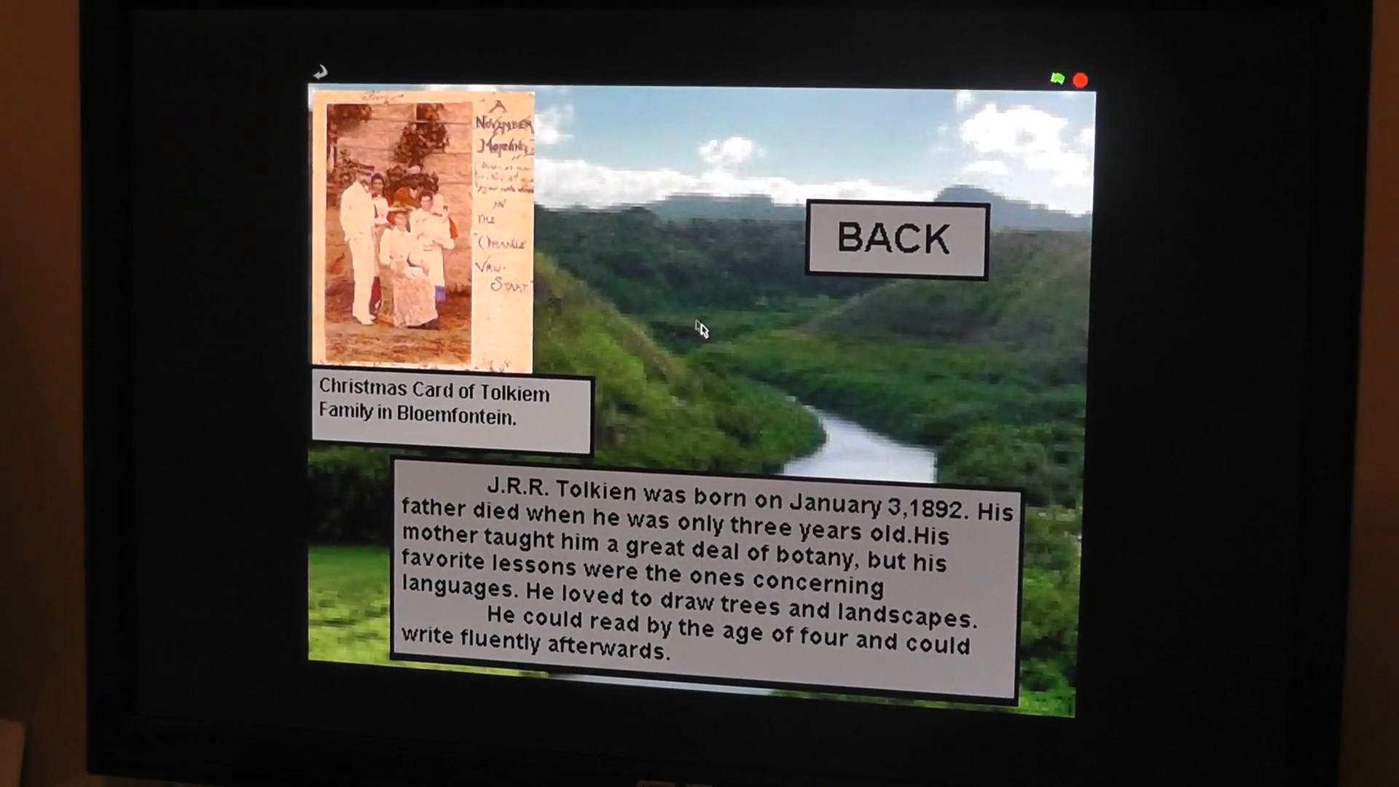
- Return to About the Author, view the Education/Success page, and go back again
click(896, 240)
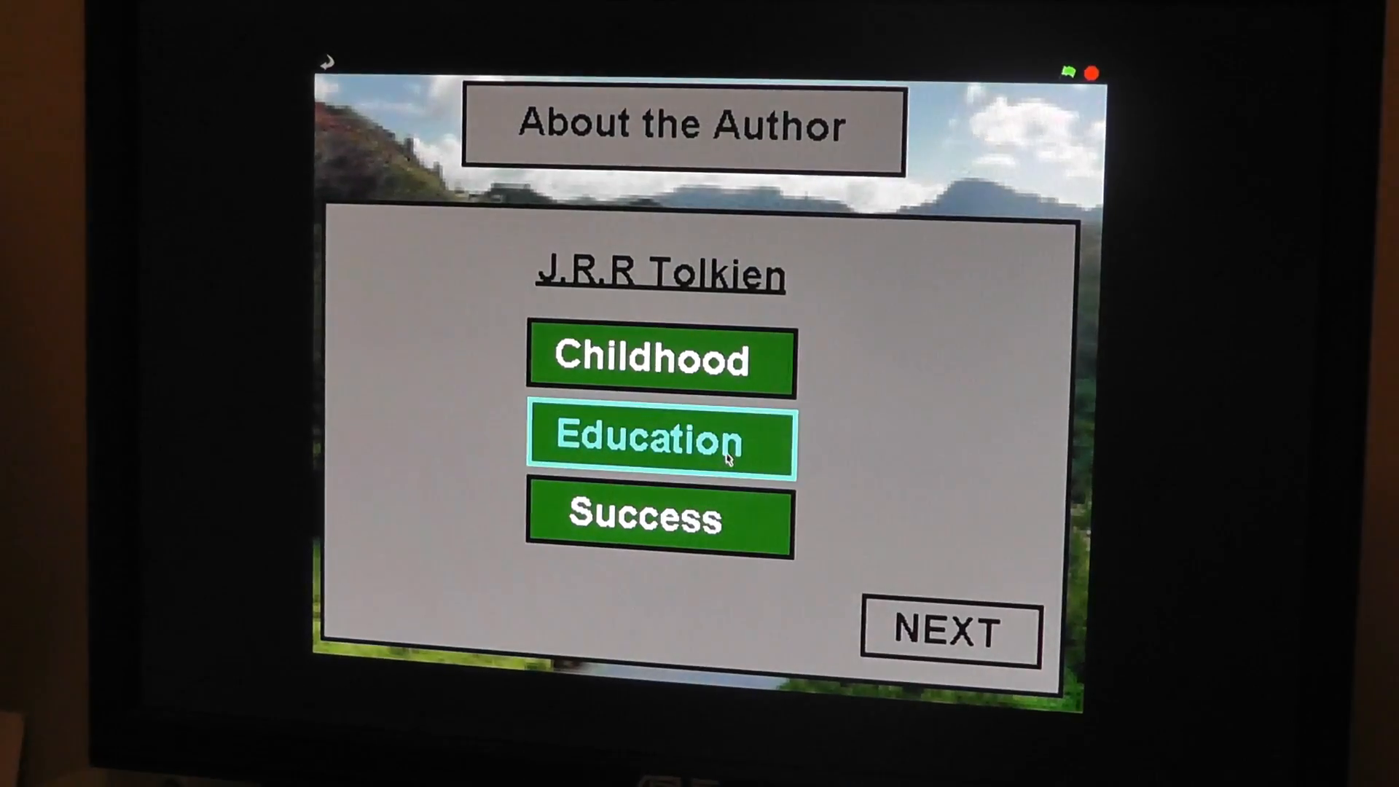
click(660, 438)
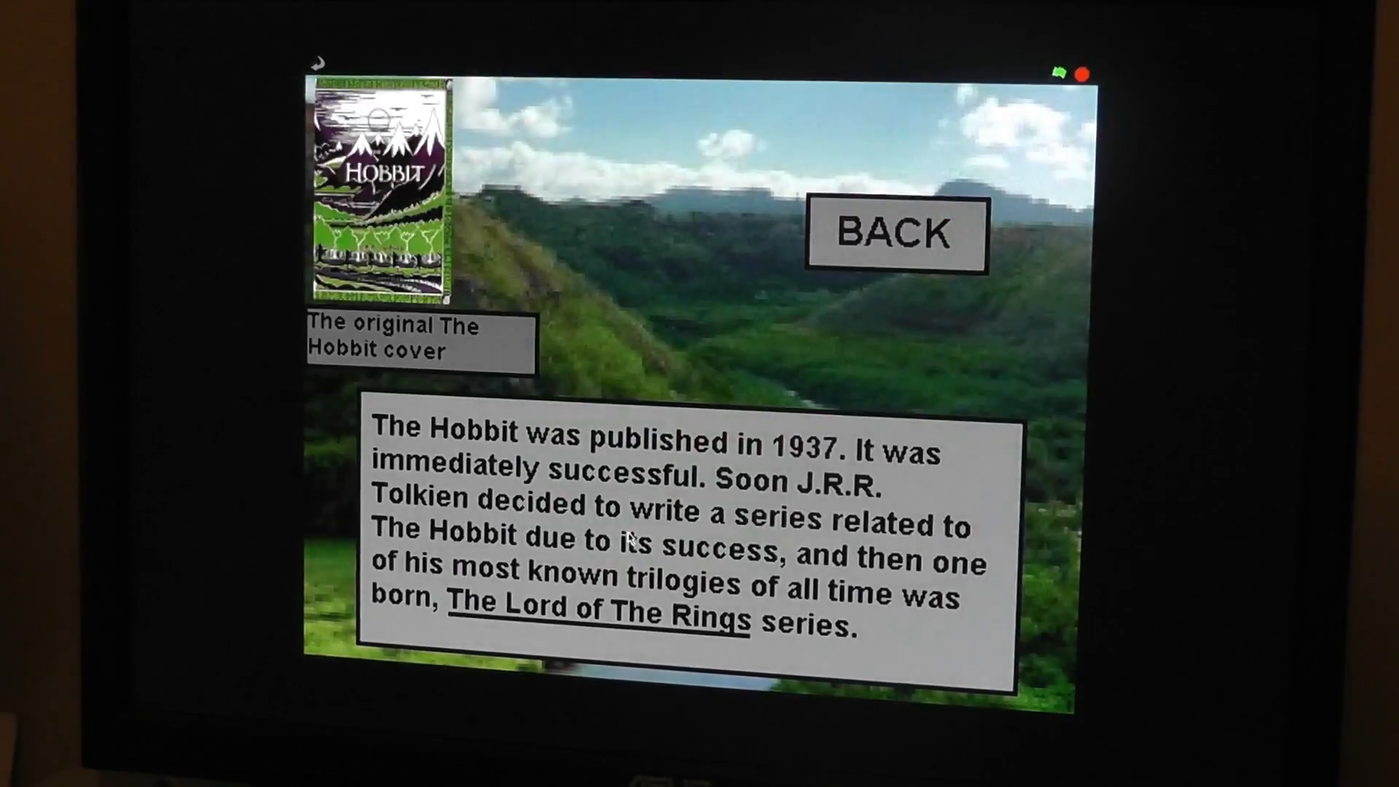
click(895, 234)
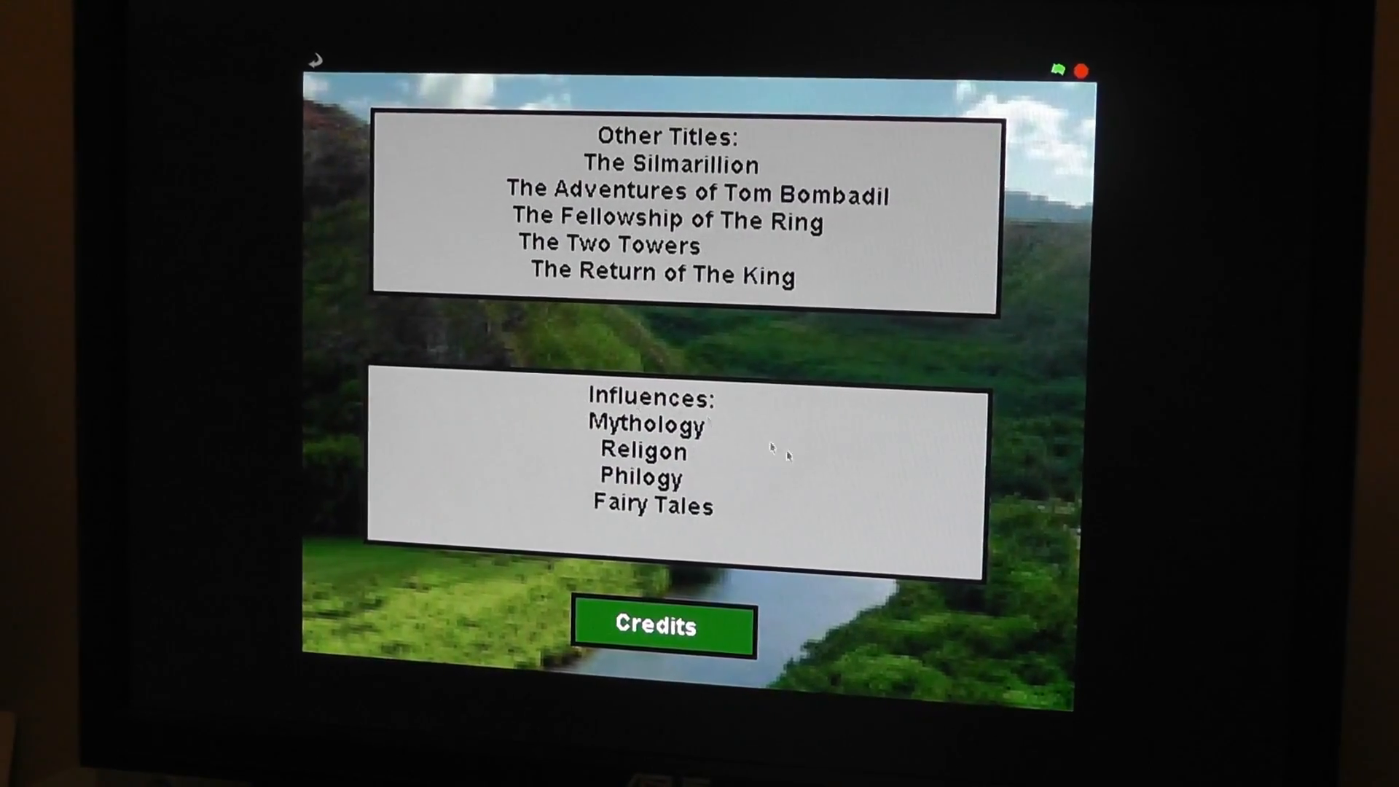
- Show the project's Credits page to finish the playthrough
click(660, 627)
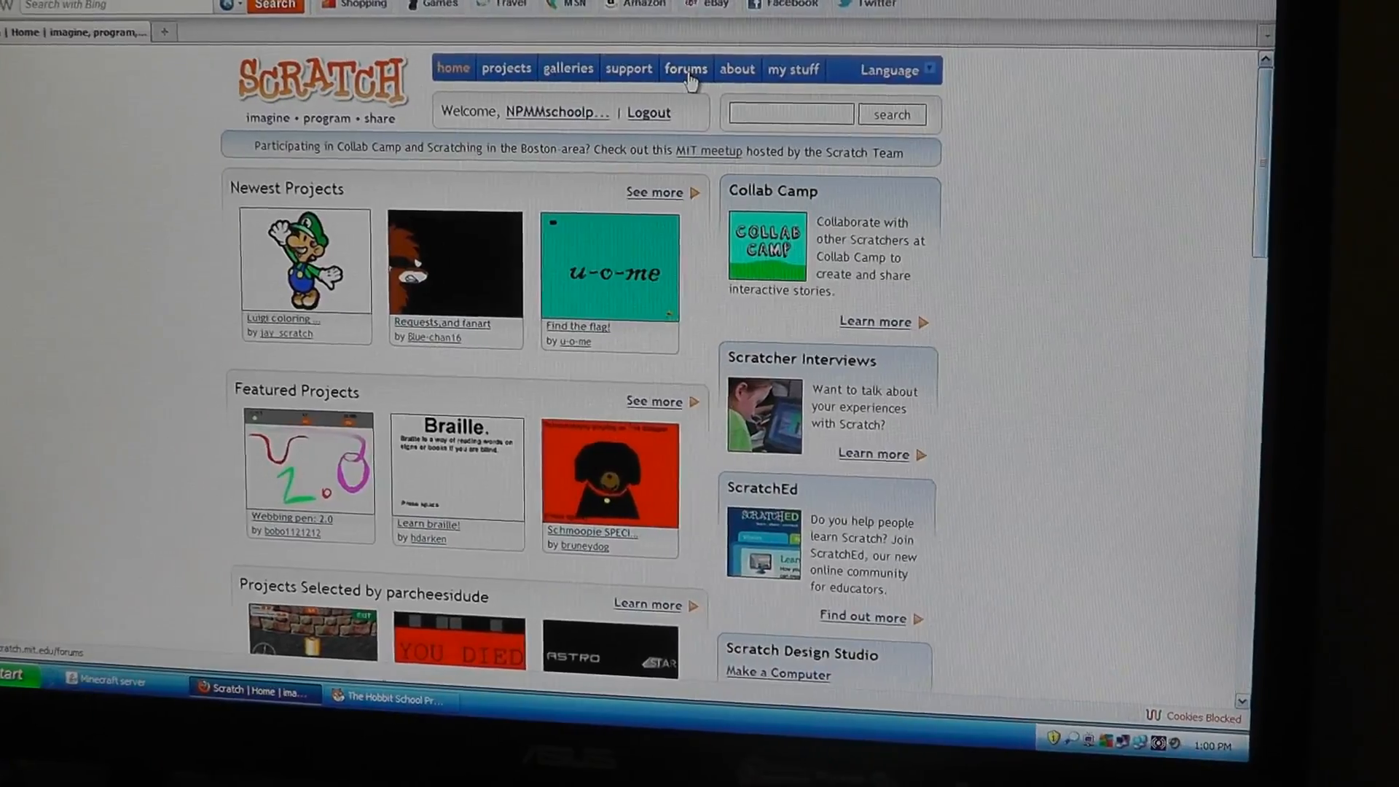
- Browse the Scratch forums, return home, then go to My Stuff listing the Hobbit project
click(685, 69)
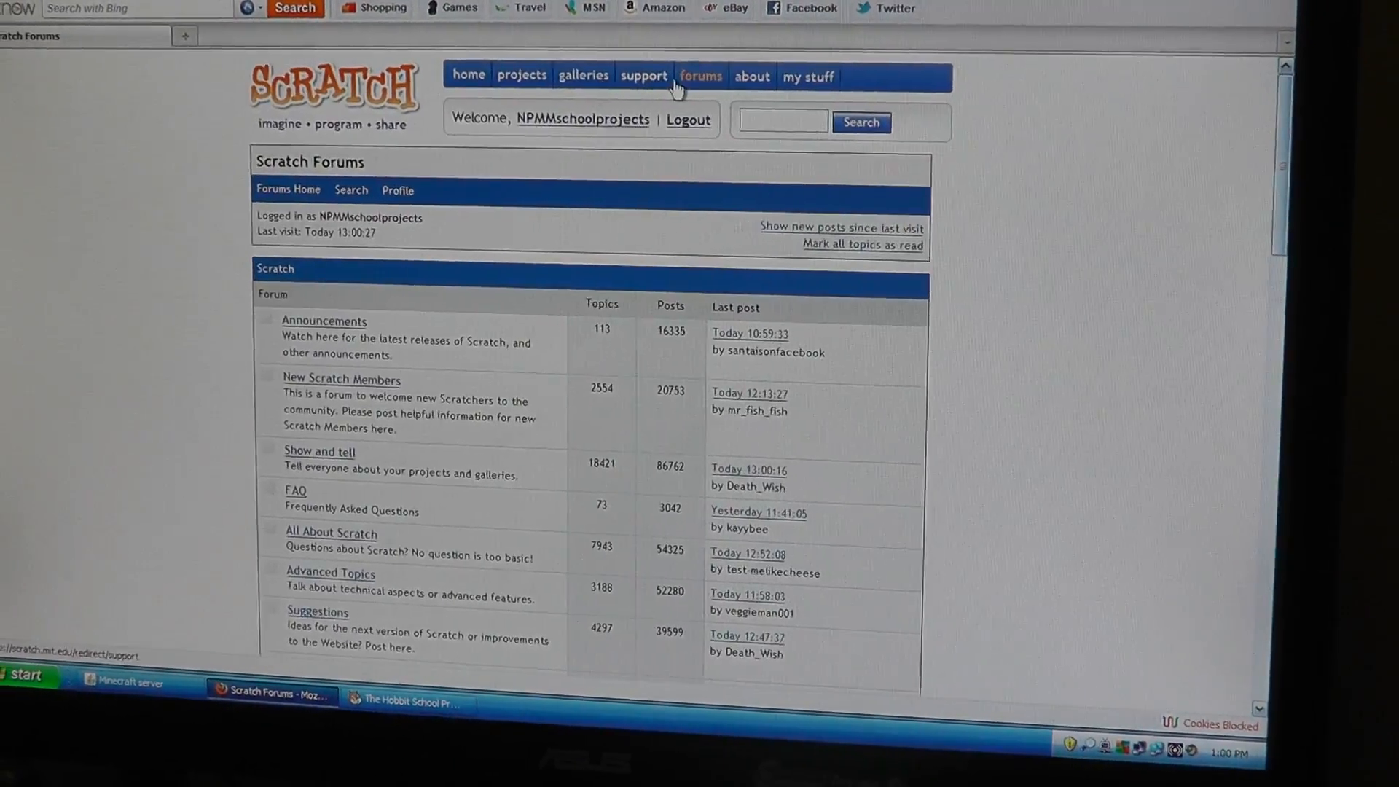
scroll(down, 3)
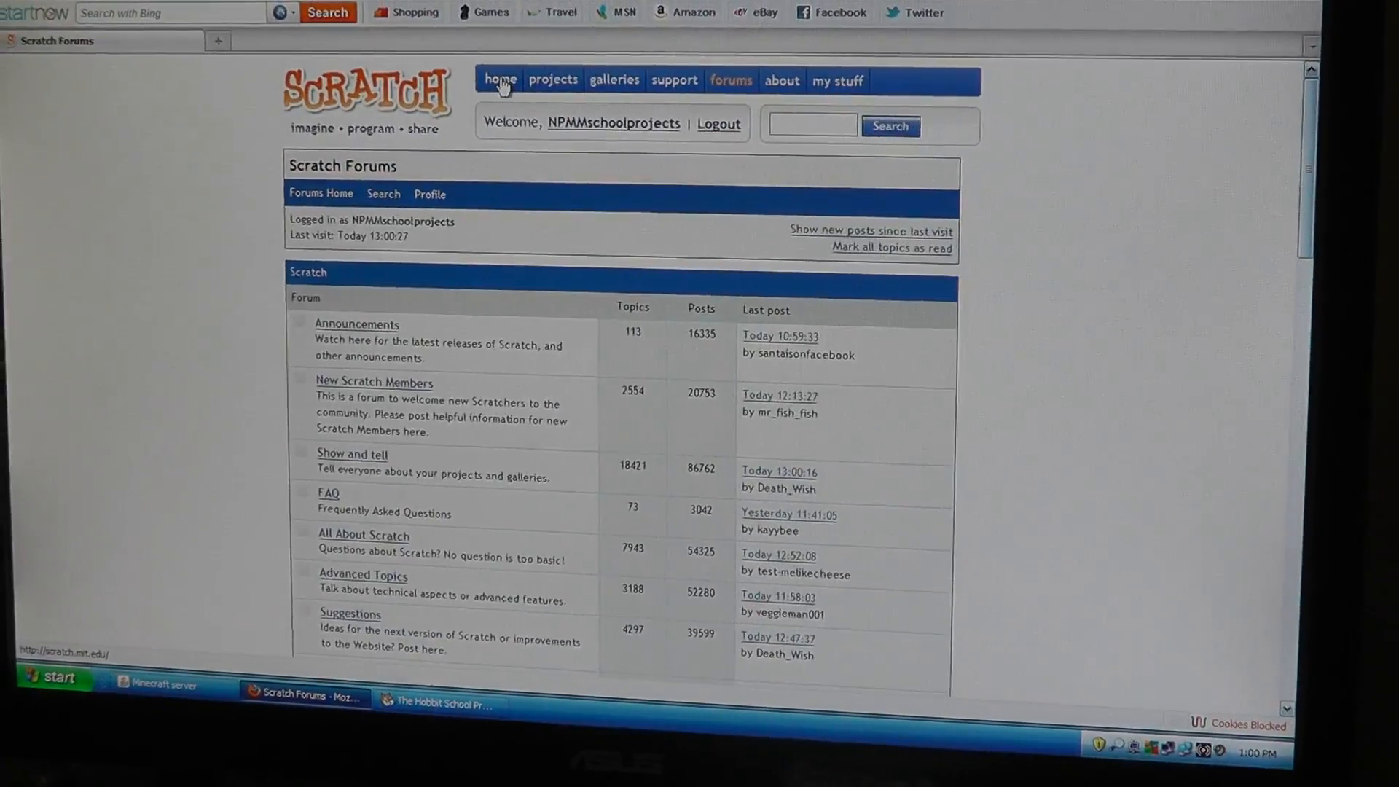
click(500, 80)
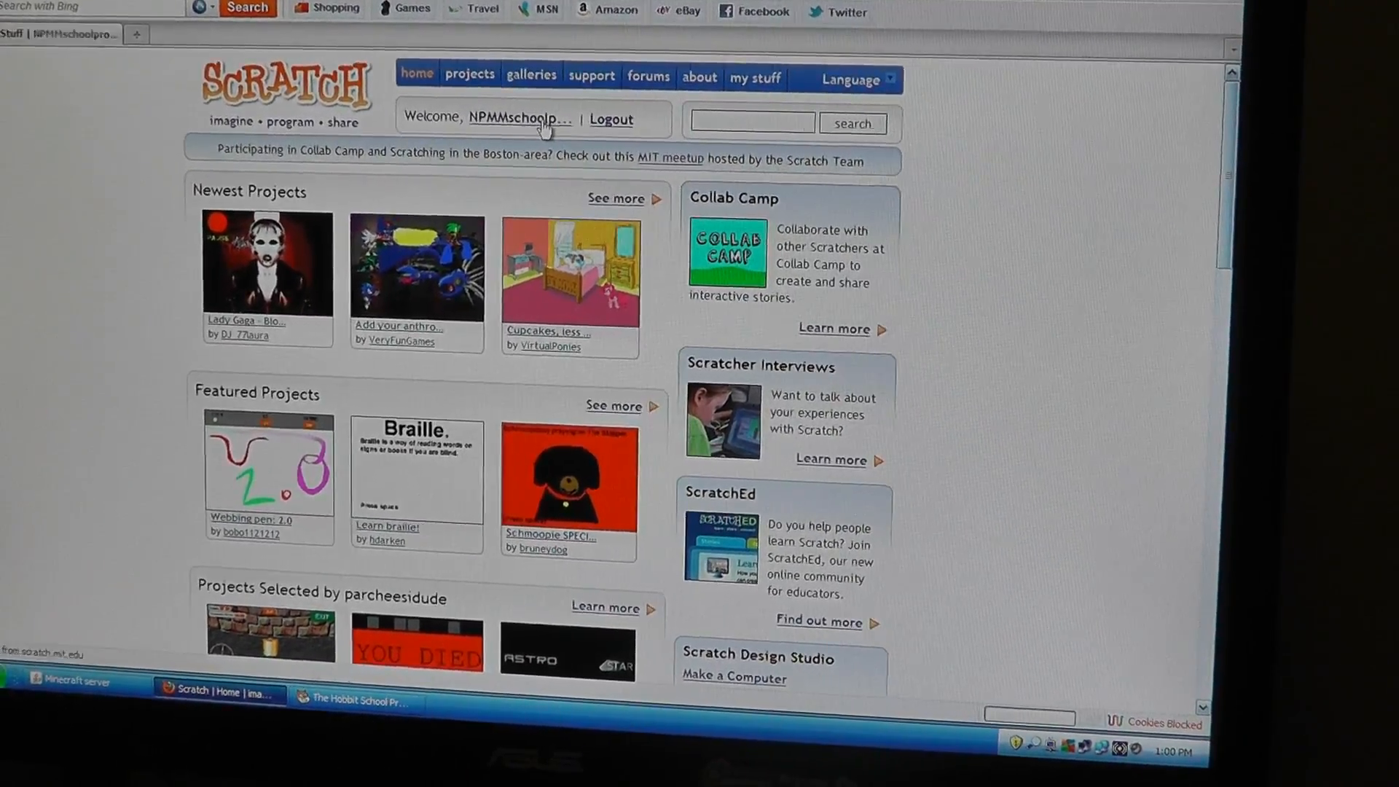
click(753, 78)
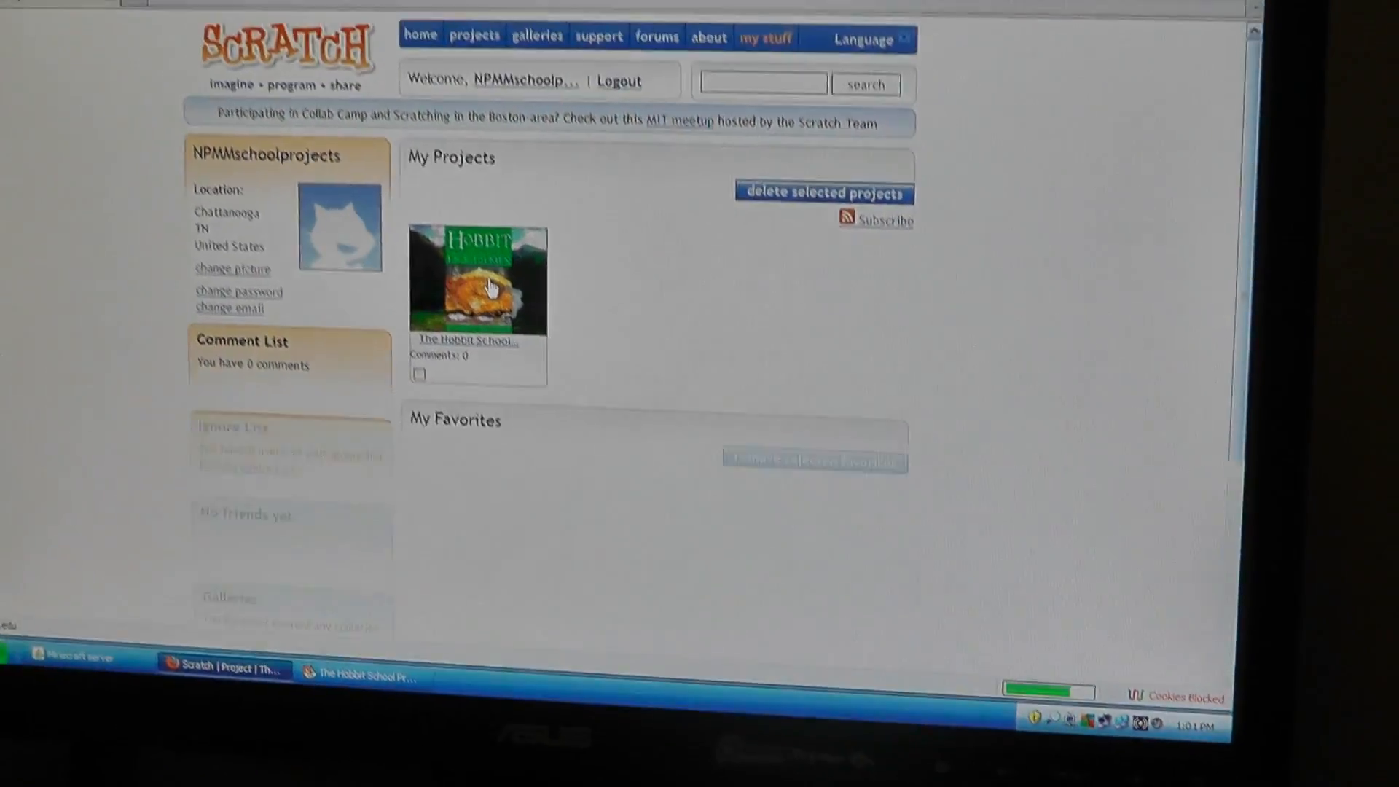
- Open The Hobbit School Project page and play it online past The Plot
click(477, 280)
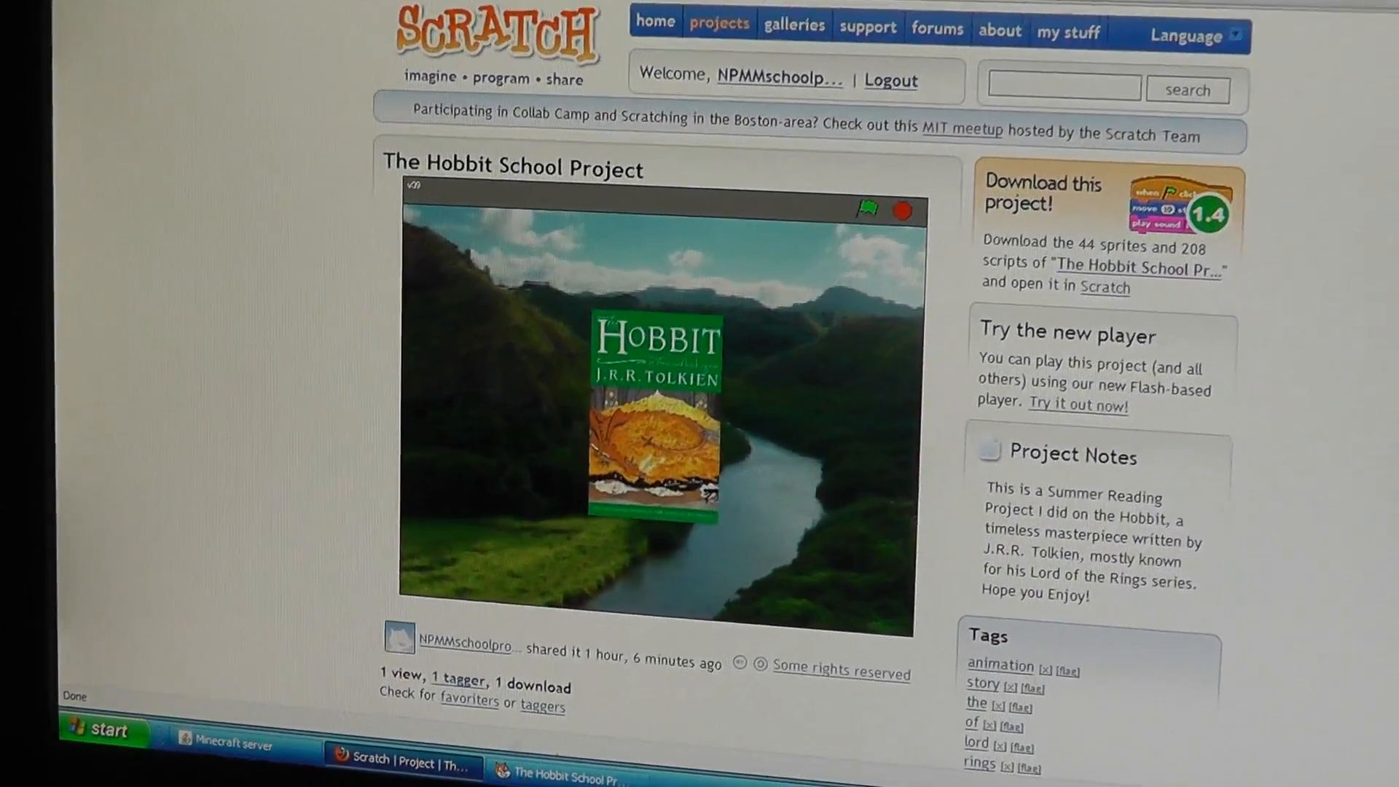
scroll(down, 3)
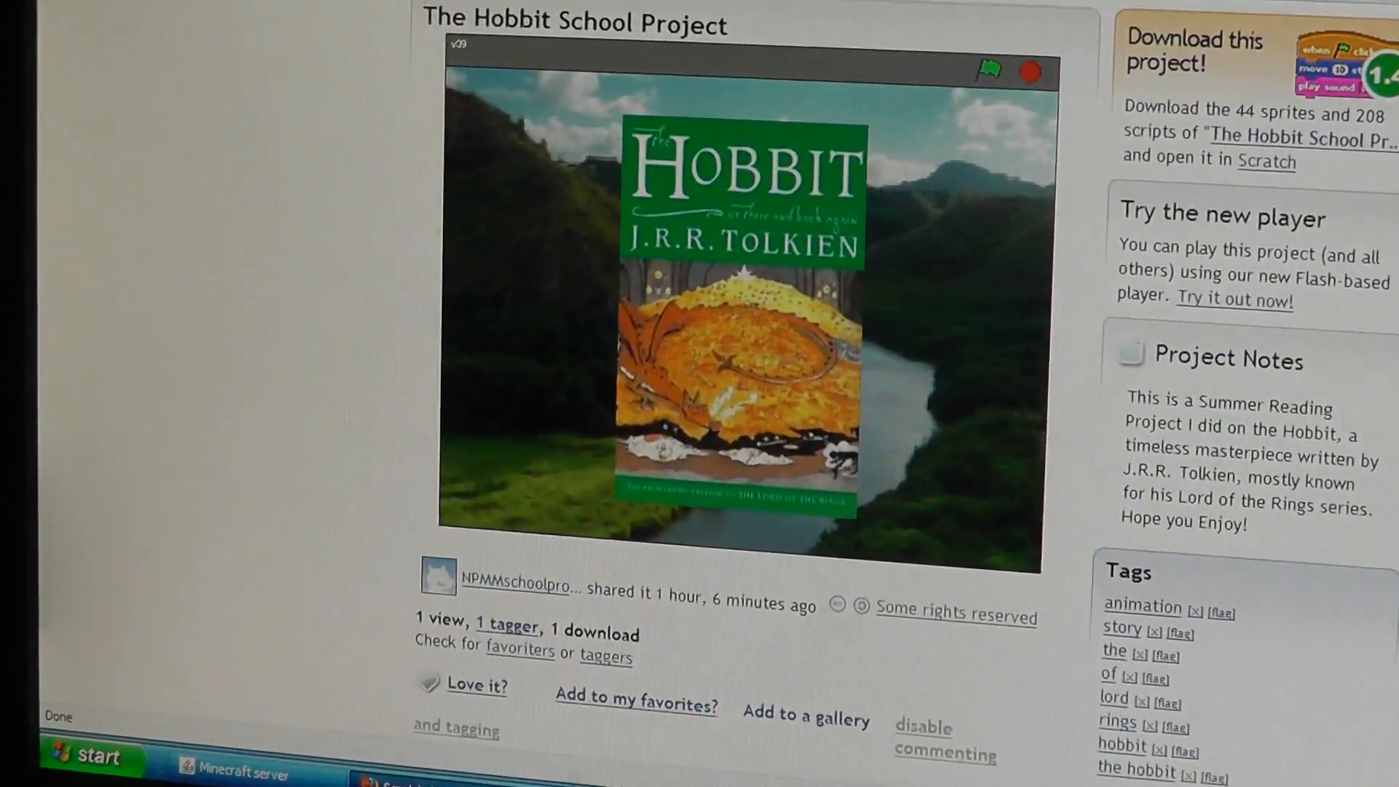
scroll(down, 3)
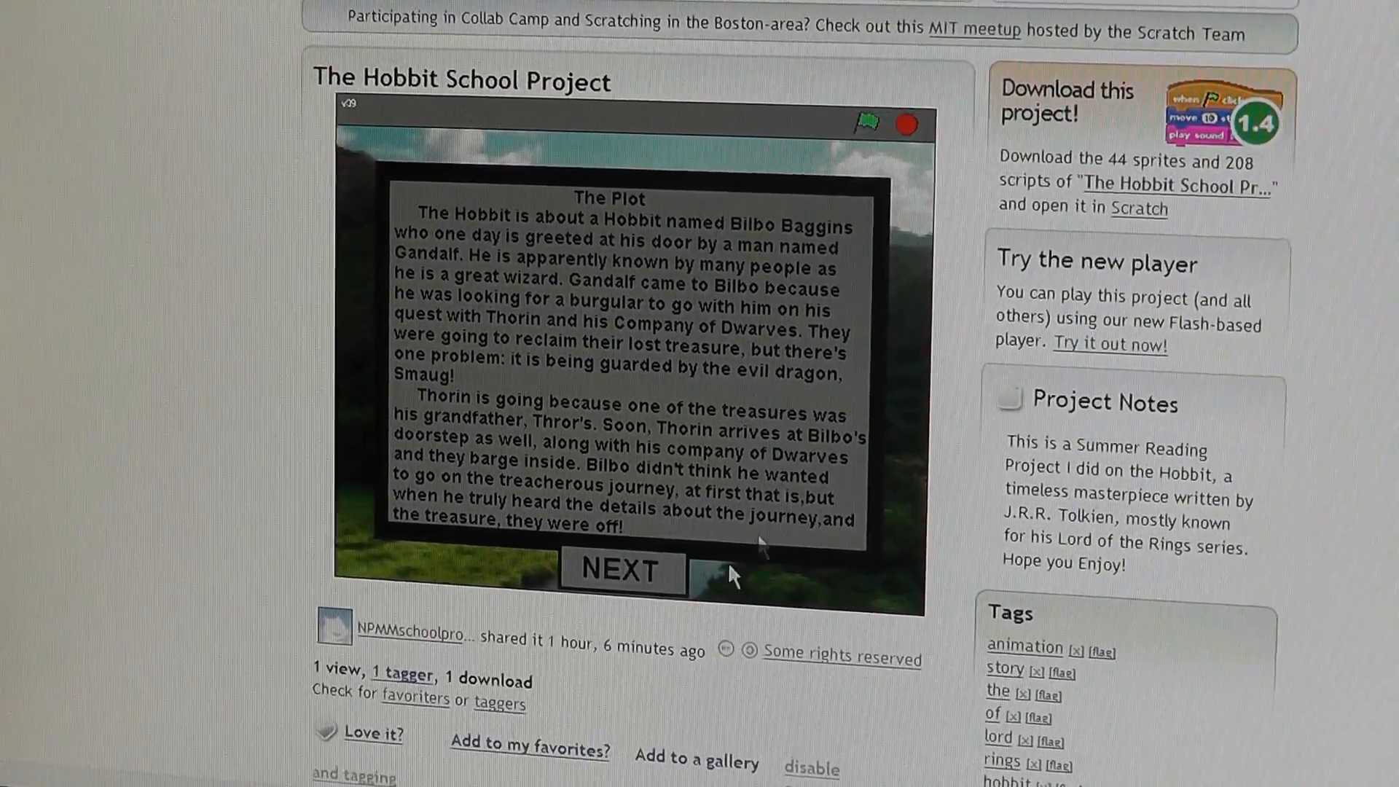
click(622, 571)
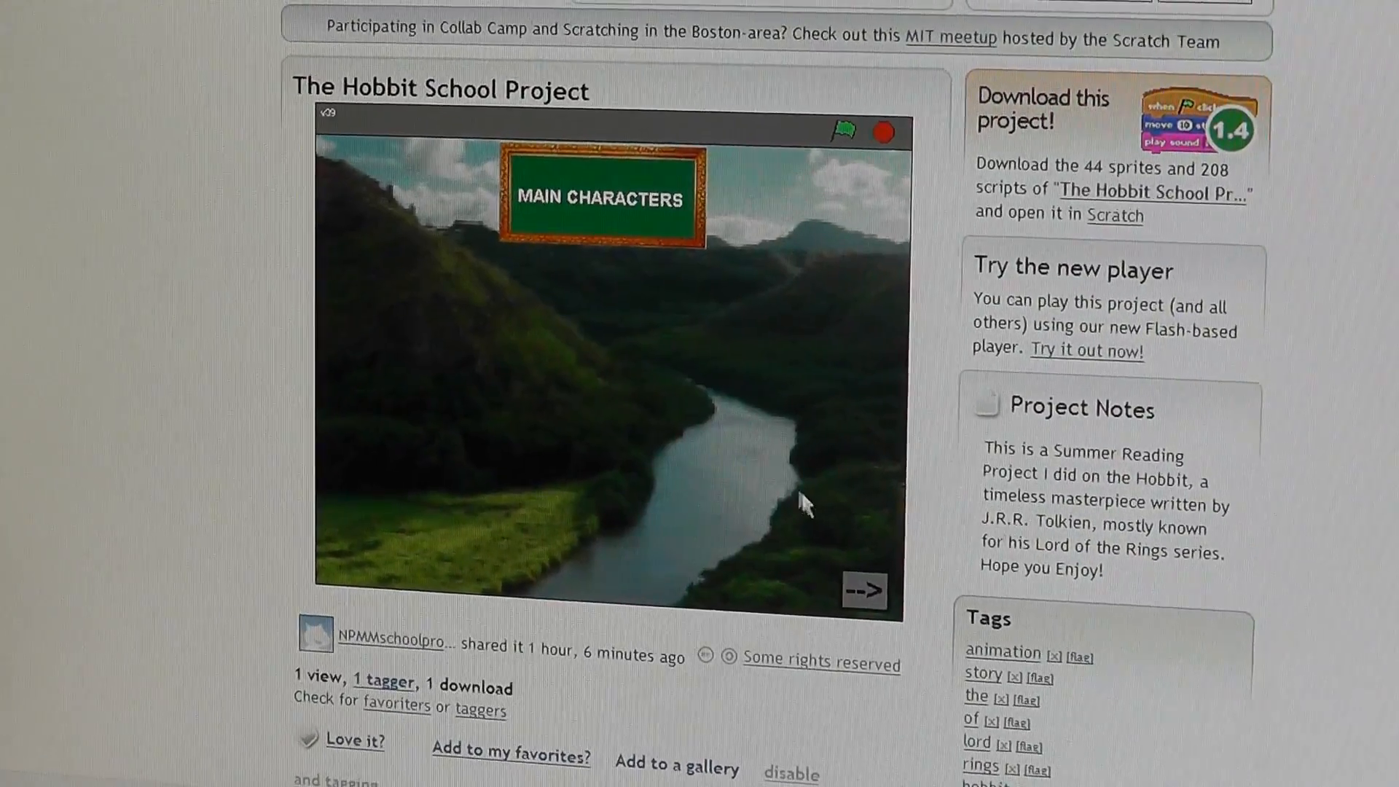